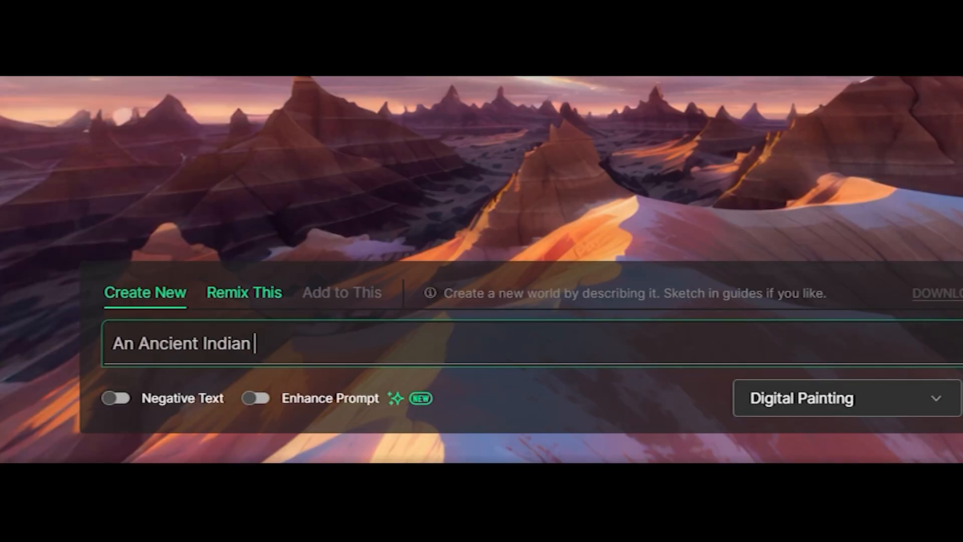
- Work on the world prompt text, replacing the ancient-civilization description with a space-inspired one
type("Civilization With Futuristic Mo")
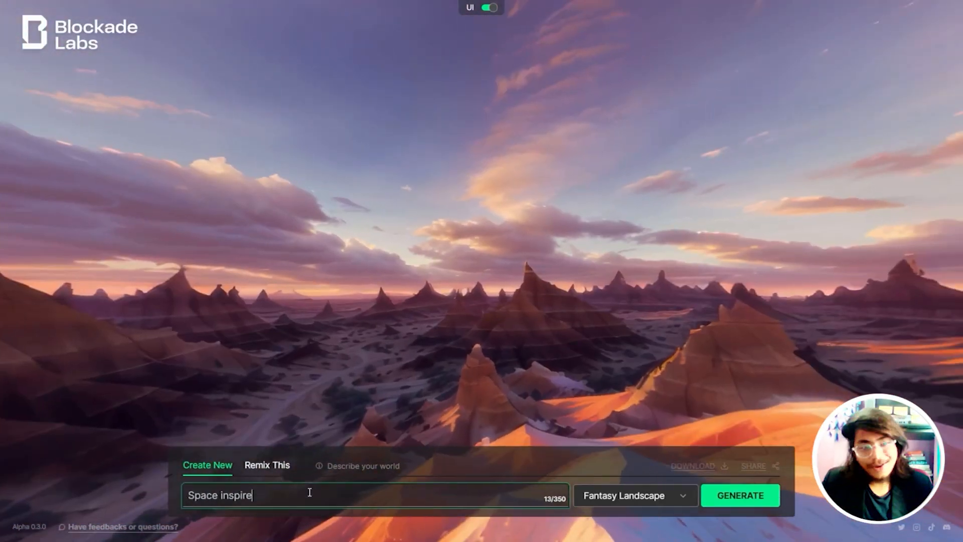
- Choose an art style from the style list for the Mars-at-dusk prompt
left_click(636, 496)
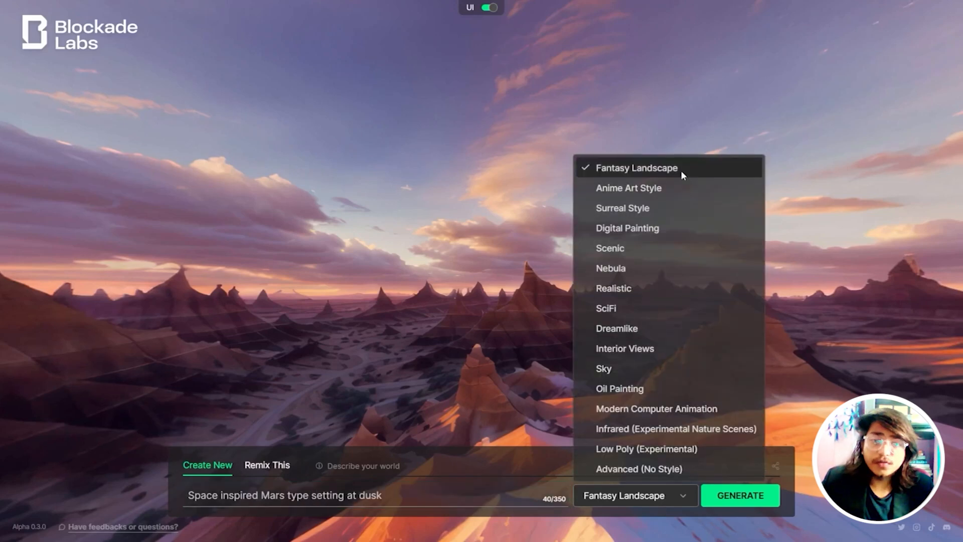
left_click(611, 248)
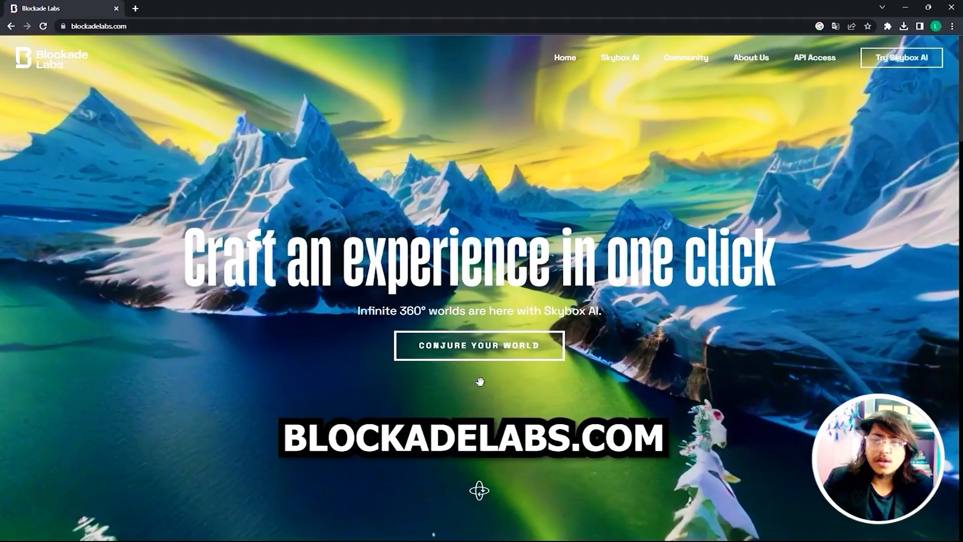
- In Skybox AI, describe 'A surface on an alien planet' in Realistic style and generate it
left_click(480, 346)
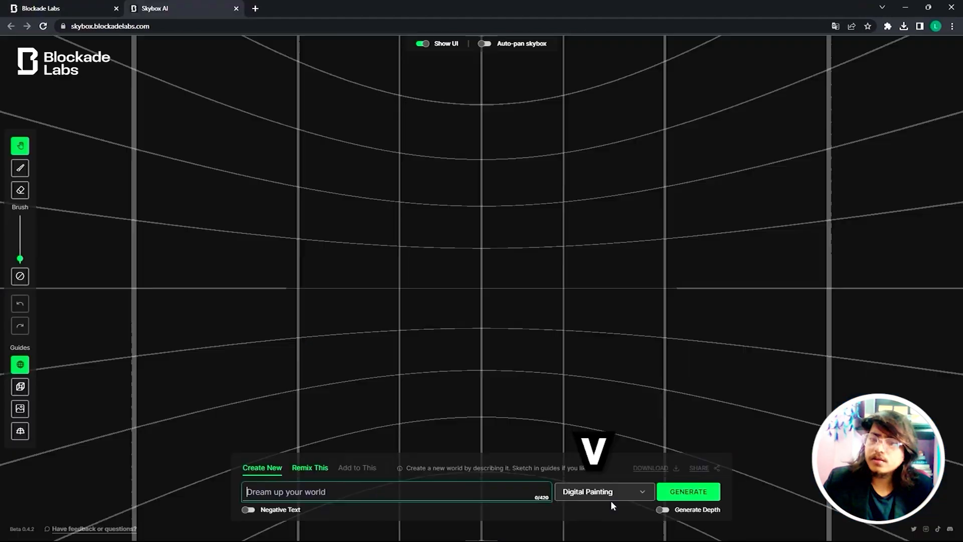
left_click(604, 492)
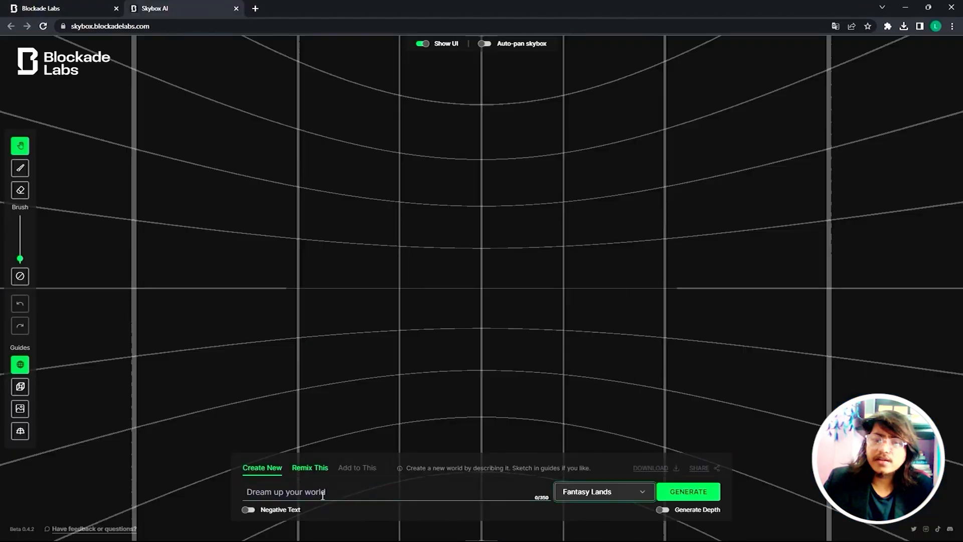
type("A foer")
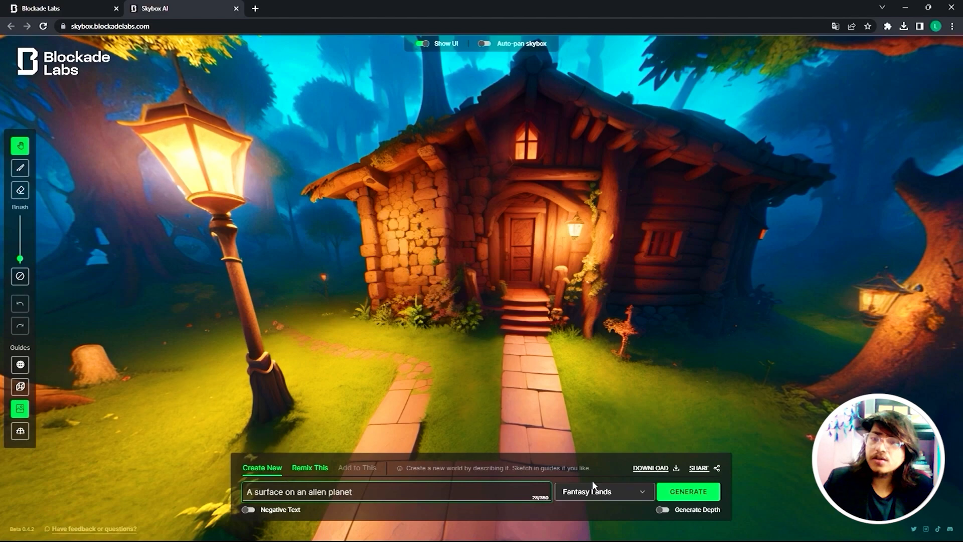
left_click(604, 492)
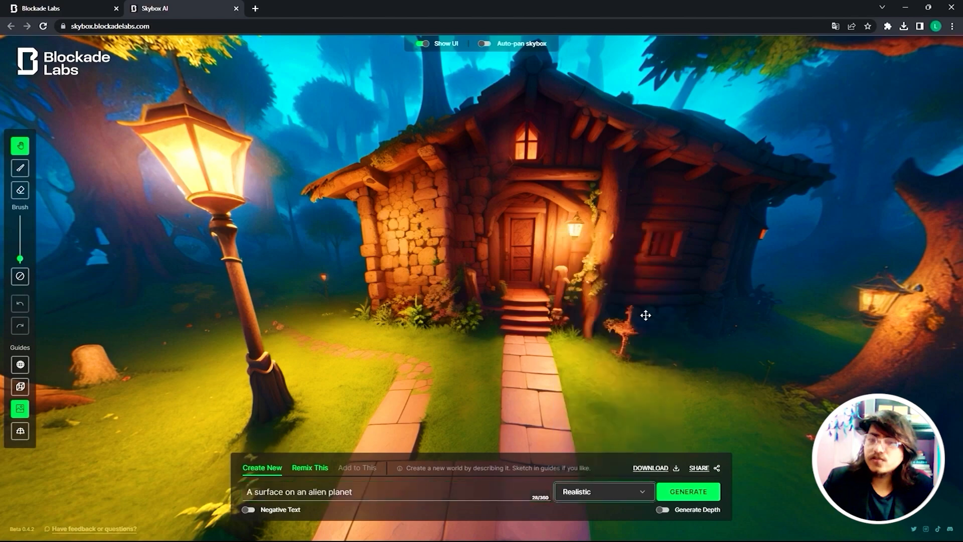
left_click(689, 491)
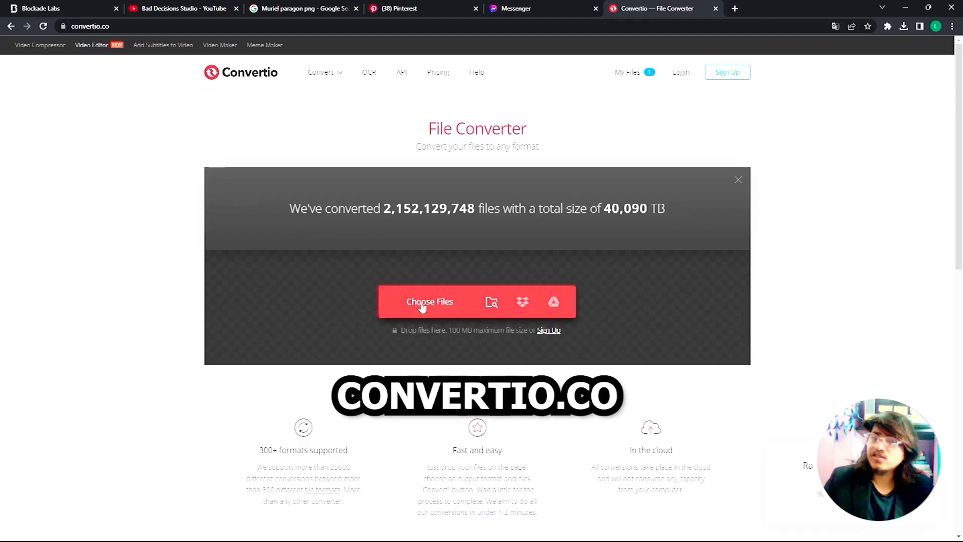
- Upload Mars.png to Convertio and set its output format to HDR
left_click(429, 301)
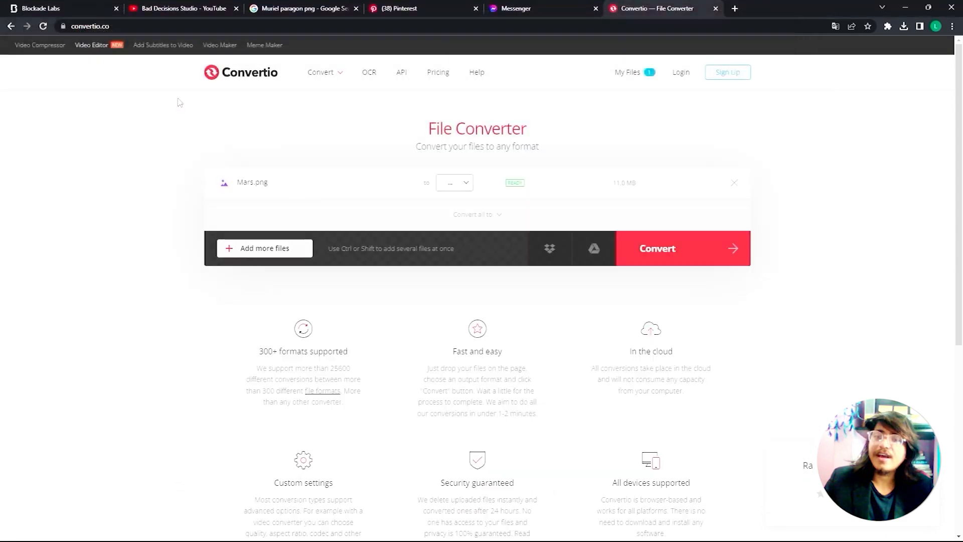
left_click(454, 182)
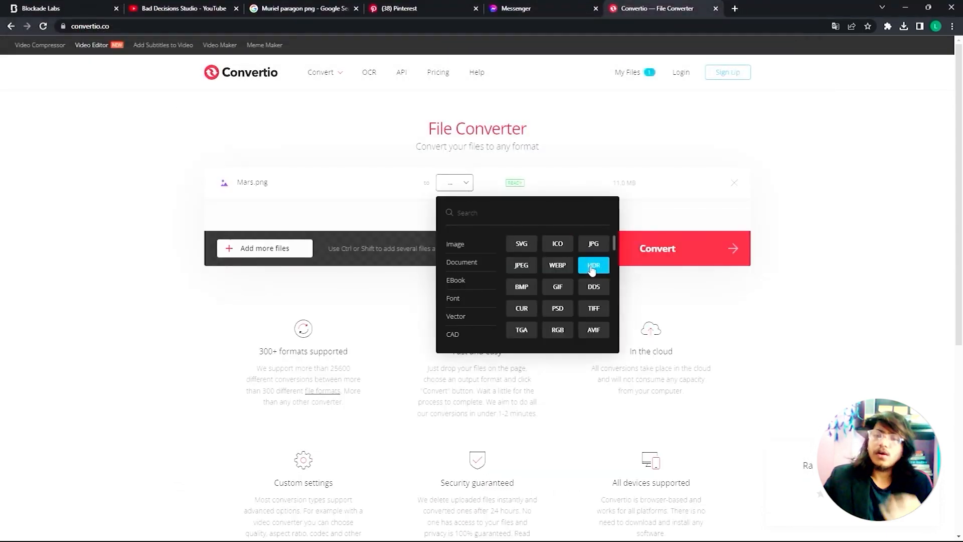
left_click(594, 265)
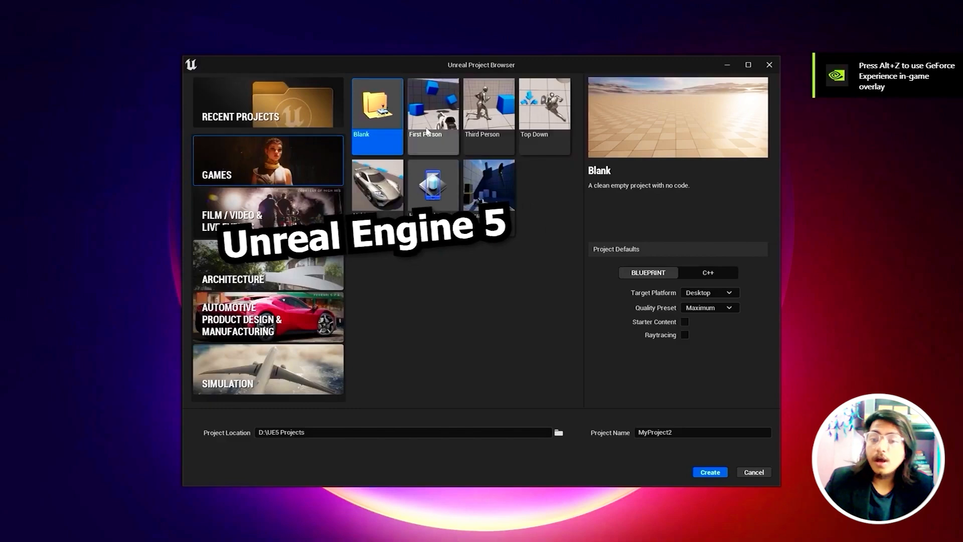
- Create a First Person project named Whatever and search its plugin list for HDR
left_click(433, 112)
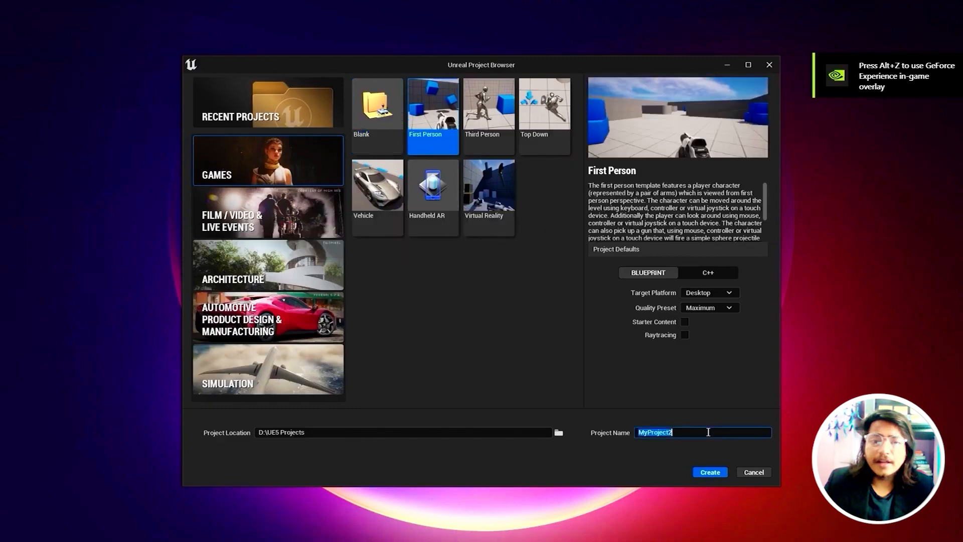
left_click(710, 472)
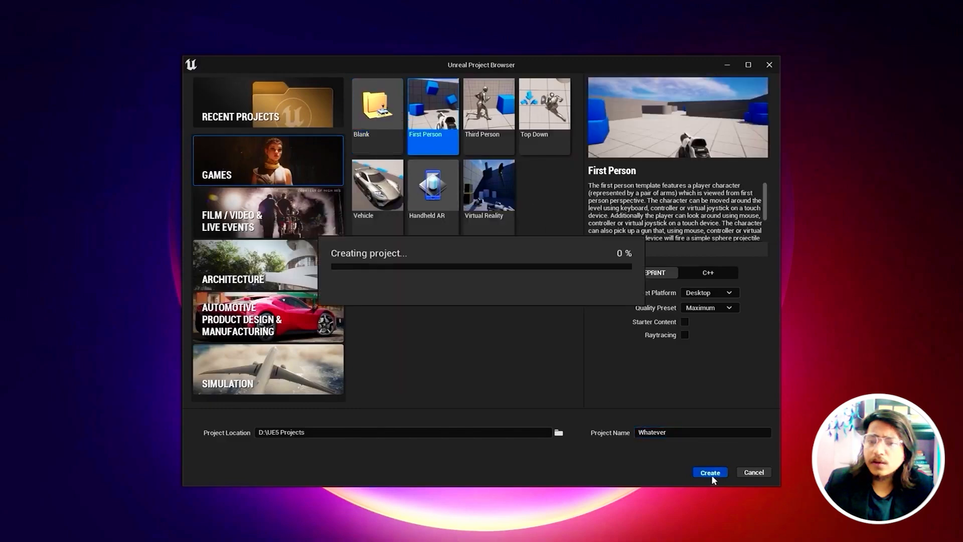
left_click(711, 472)
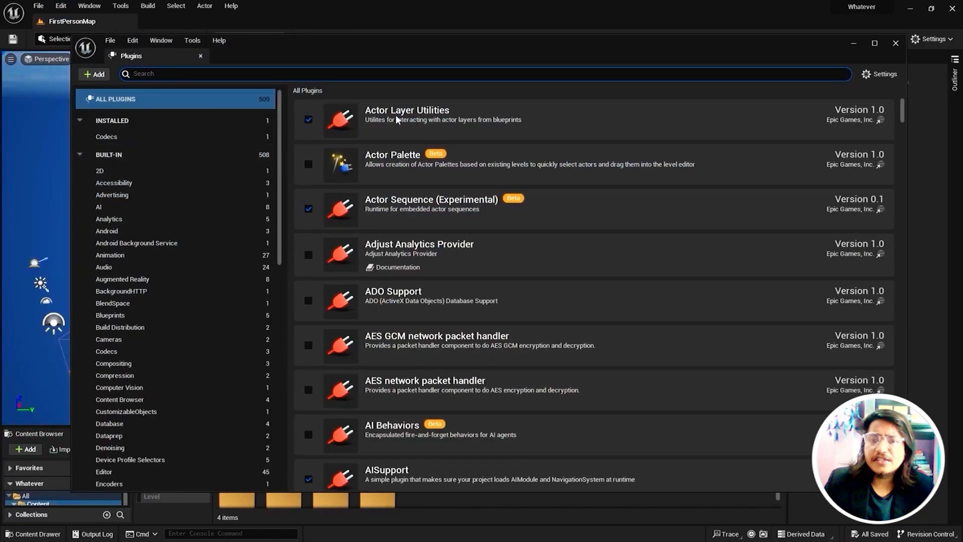
type("HDR")
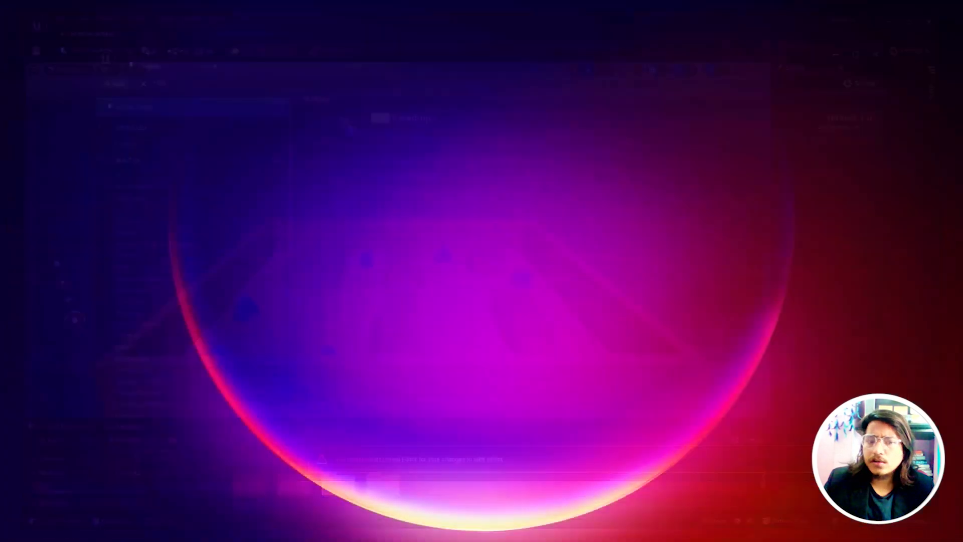
- Add an HDRI Backdrop light to the level for the Mars cubemap
left_click(129, 38)
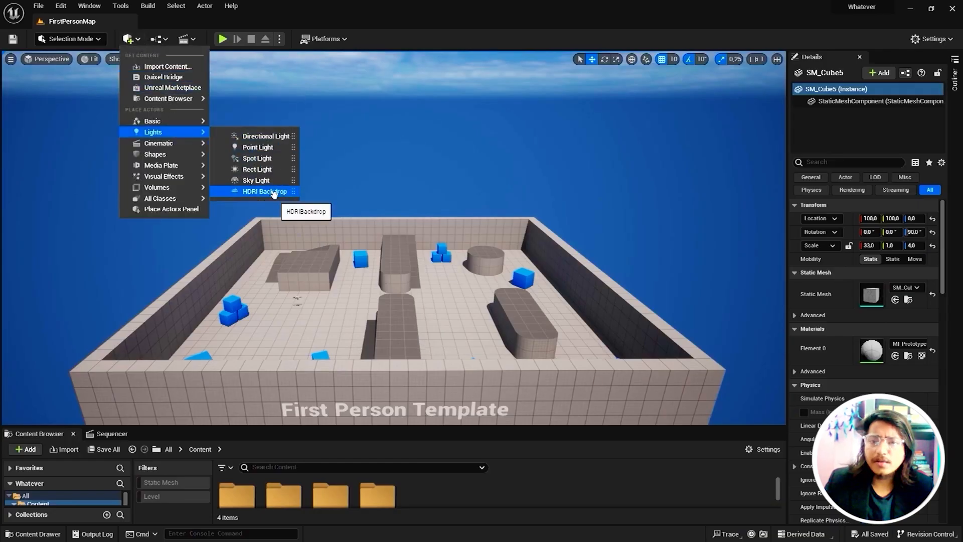
left_click(264, 190)
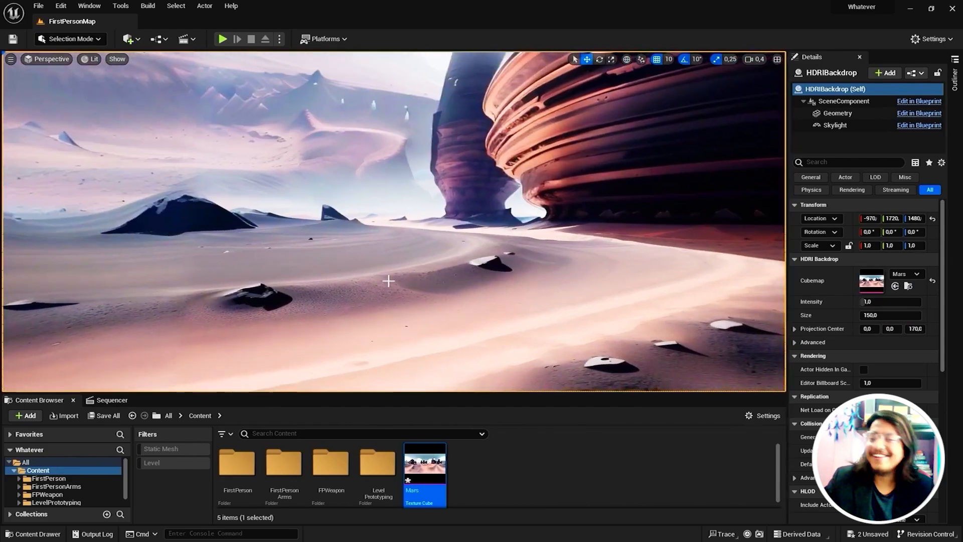
- In Quixel Bridge, browse Collections > Environment > Natural > Iceland, grab the rocks and return to the level
left_click(129, 38)
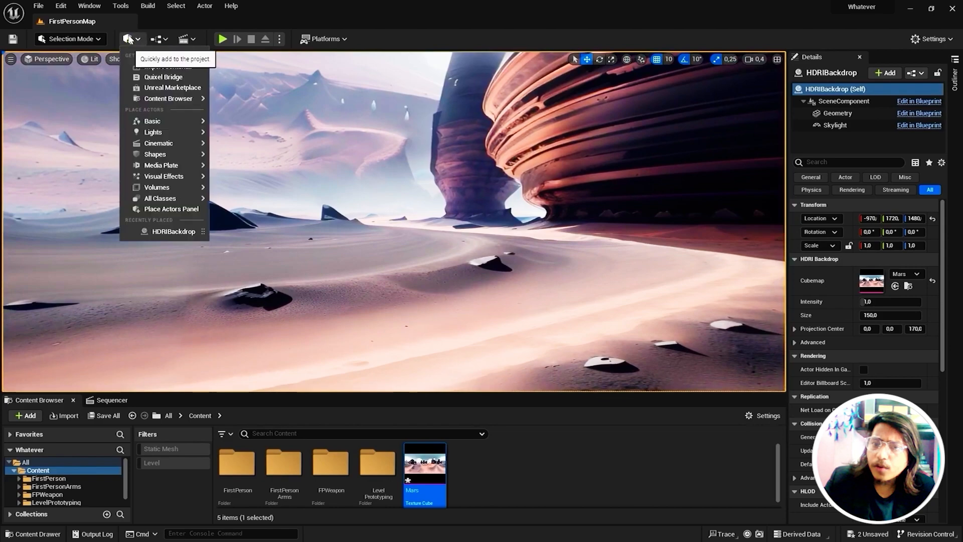
left_click(166, 76)
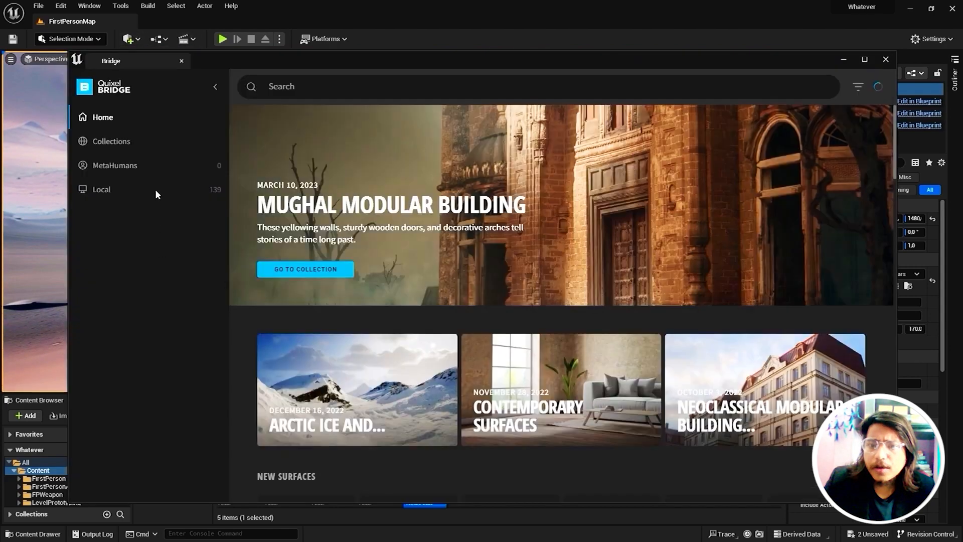
left_click(110, 141)
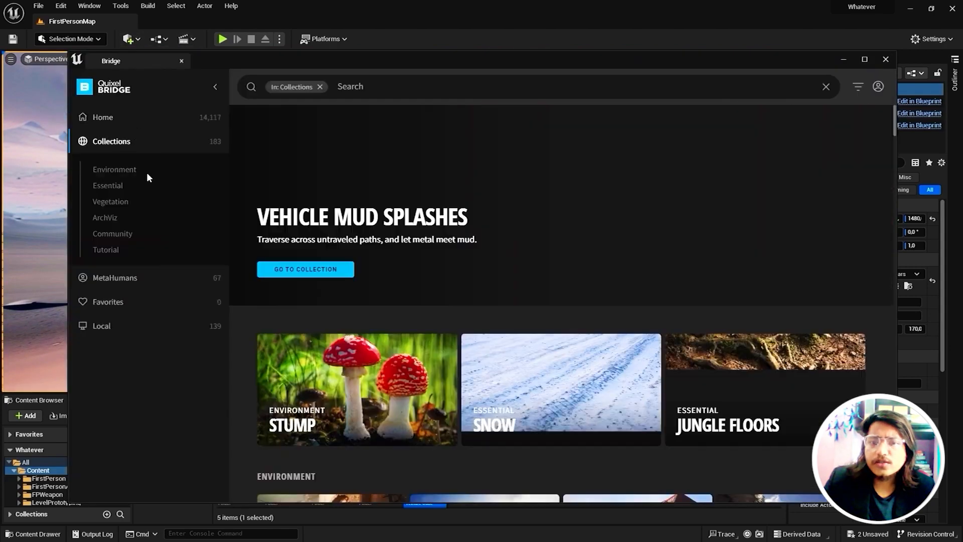
left_click(115, 169)
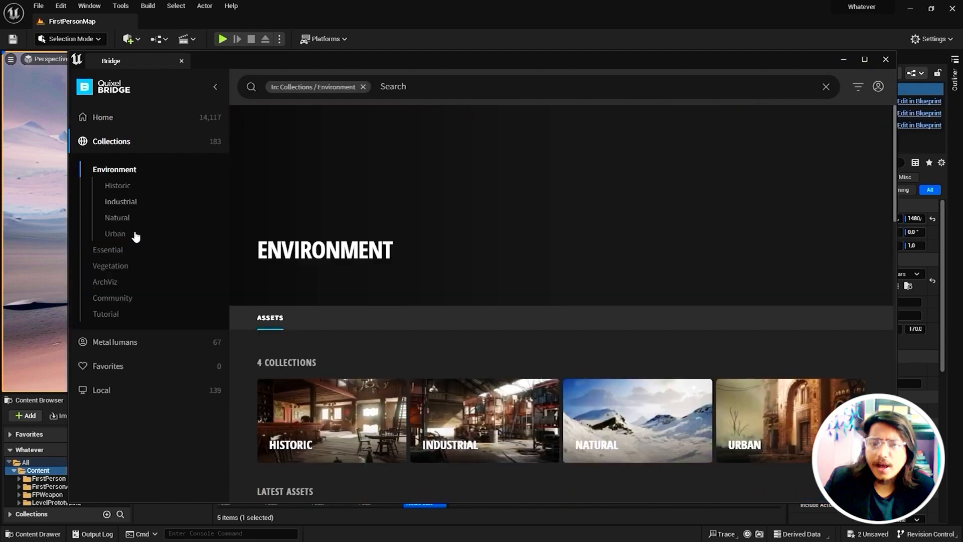
left_click(117, 217)
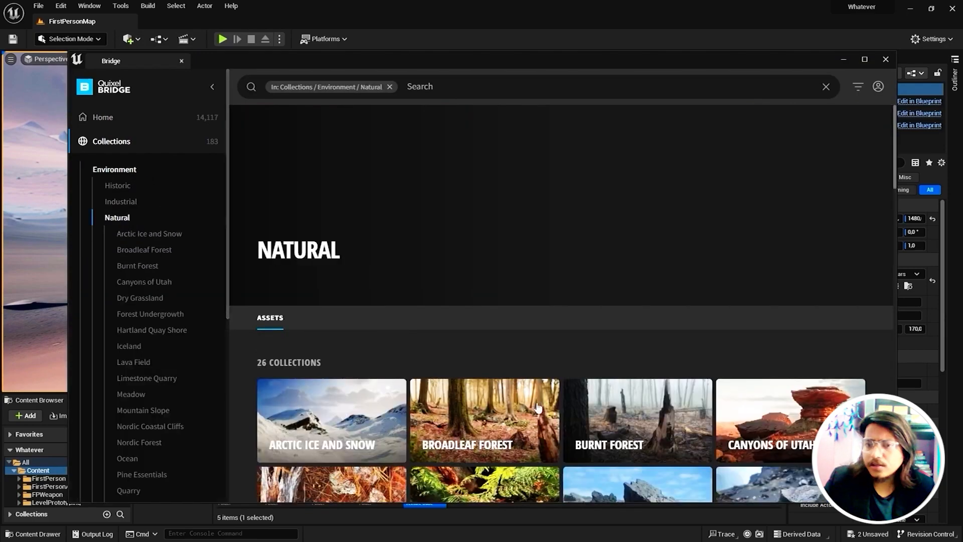
scroll("down", 3)
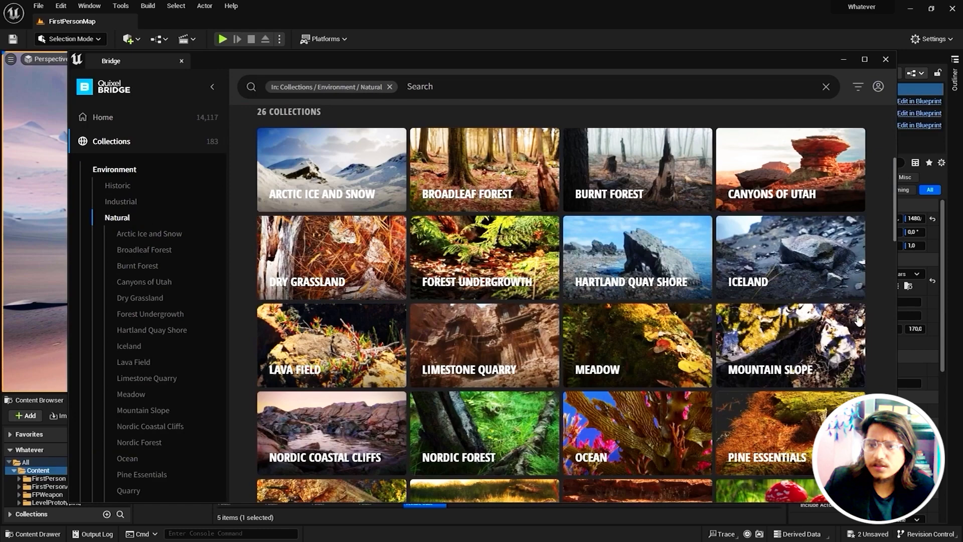
mouse_move(799, 273)
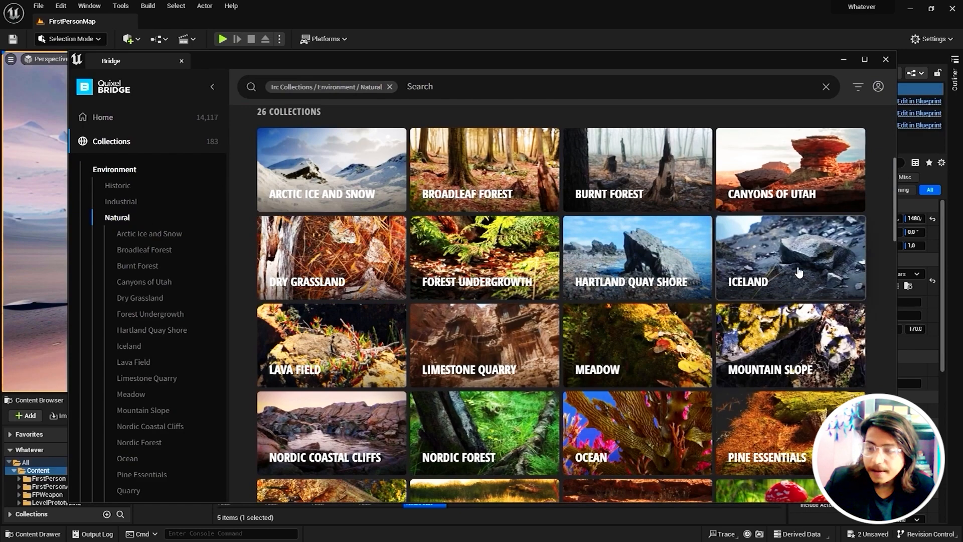
left_click(791, 257)
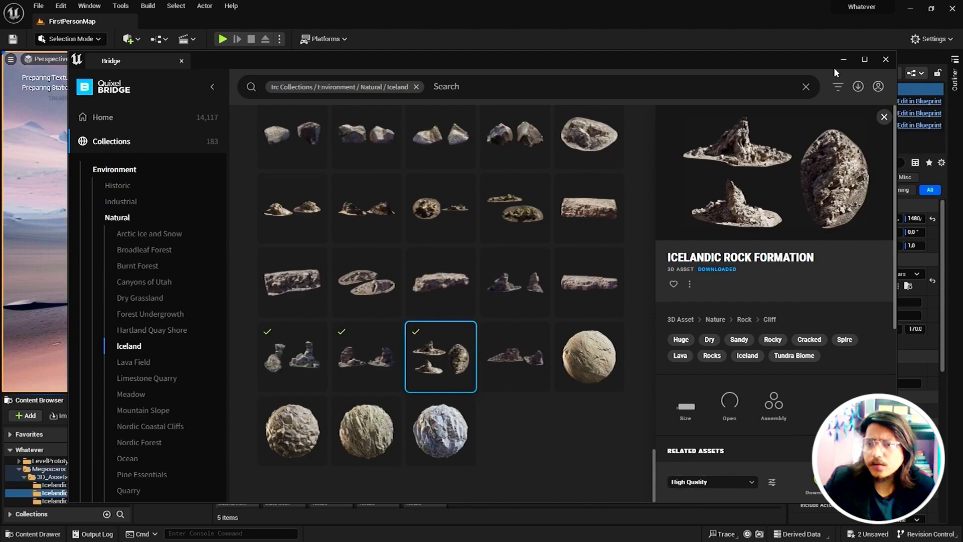
left_click(885, 59)
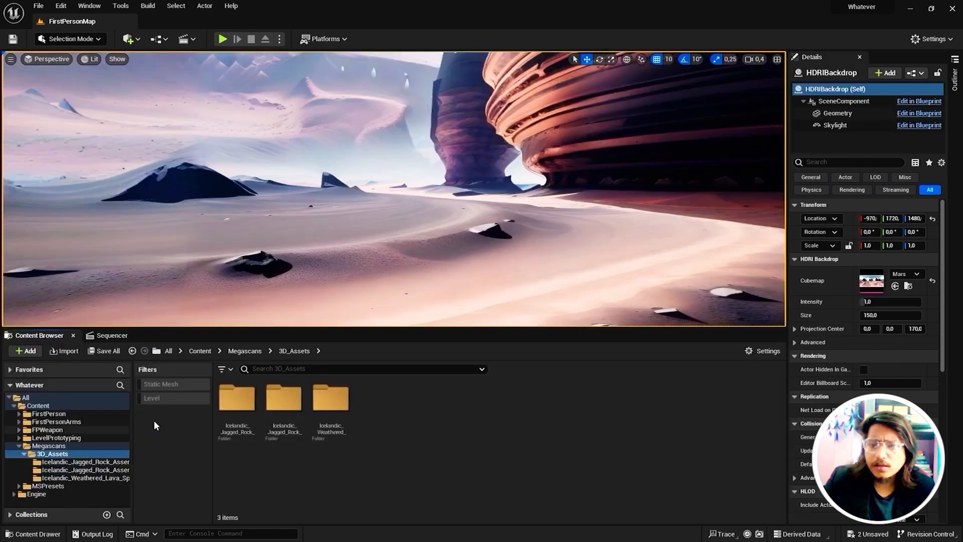
- Place jagged Icelandic rock assemblies in the desert and move one beside the larger boulder
left_click(224, 369)
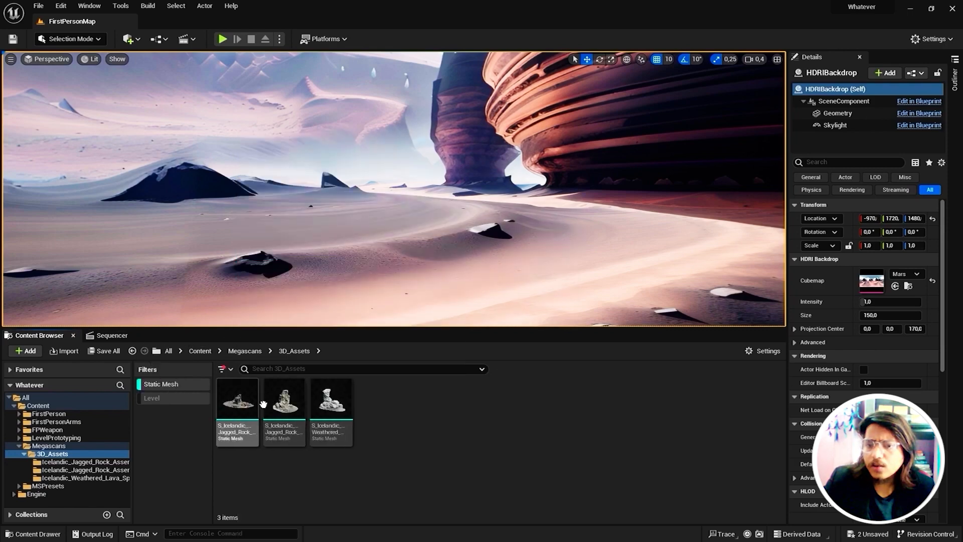
left_click(237, 400)
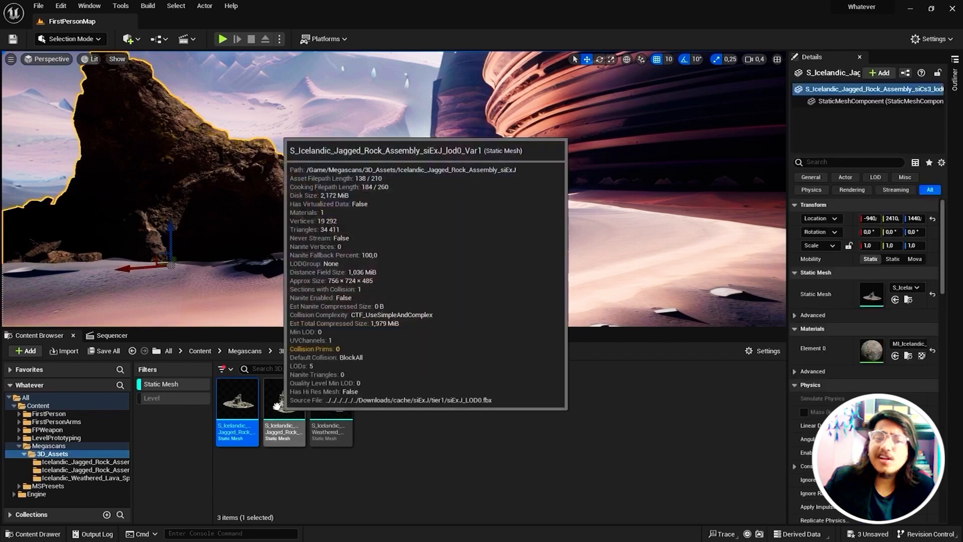
mouse_move(271, 396)
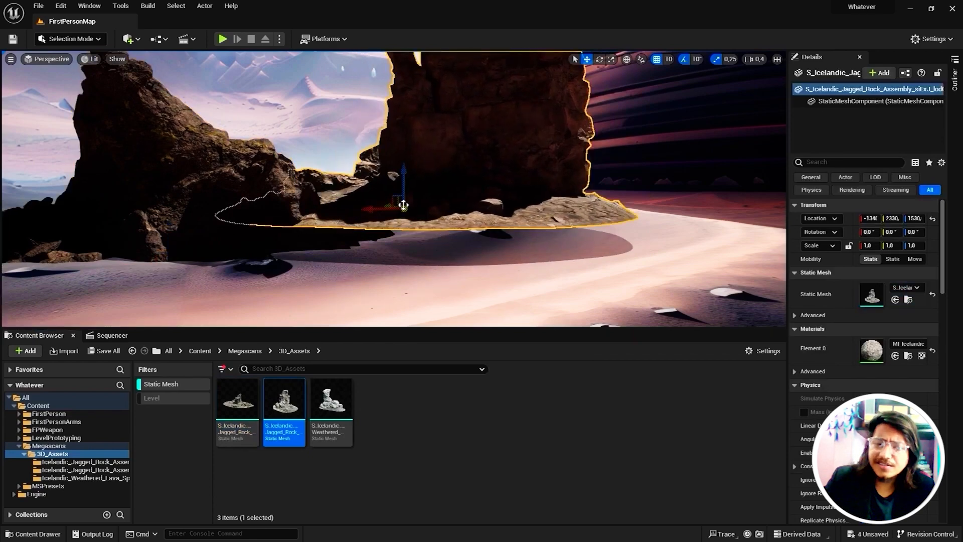
key("w")
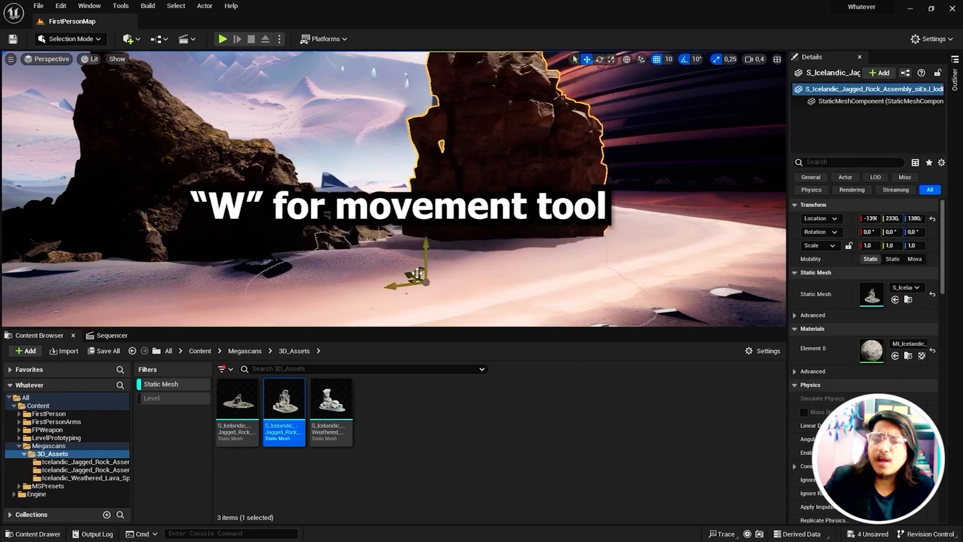
key("e")
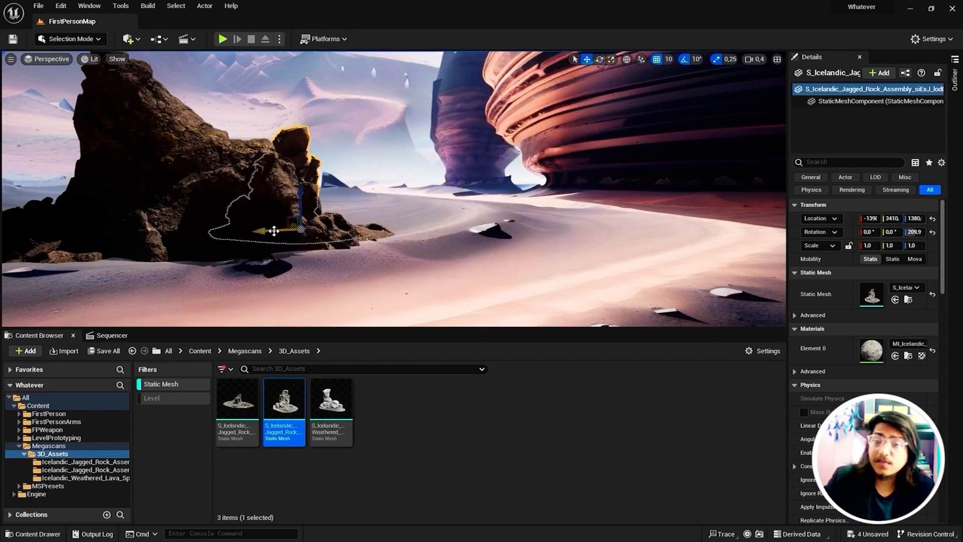
left_click_drag(273, 230, 345, 221)
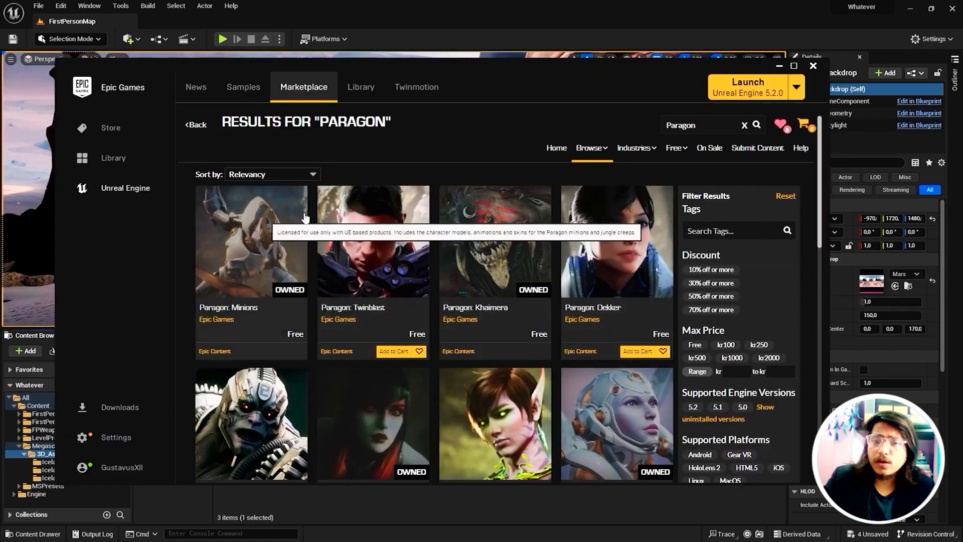
- Add Paragon: Muriel to the Whatever project, listing all projects and choosing version 5.1
scroll("down", 3)
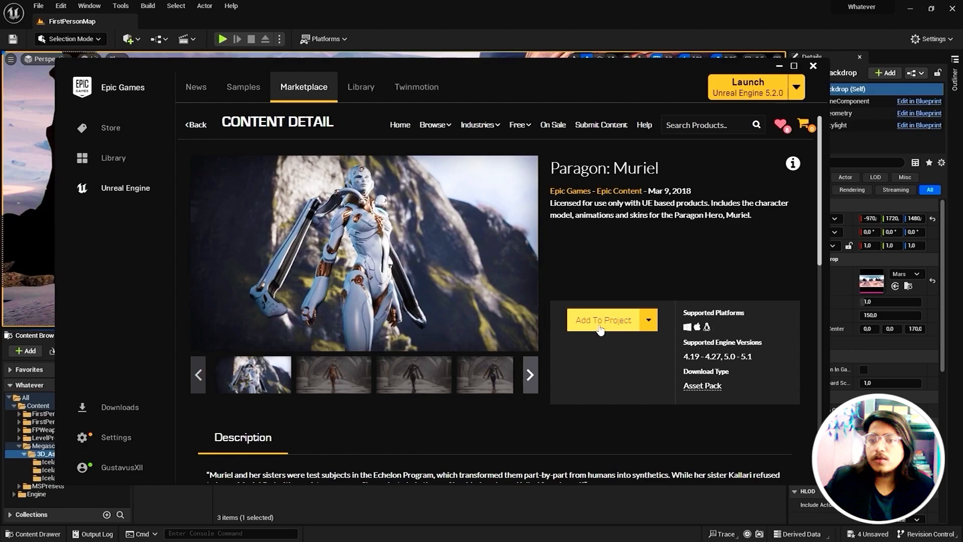
left_click(603, 320)
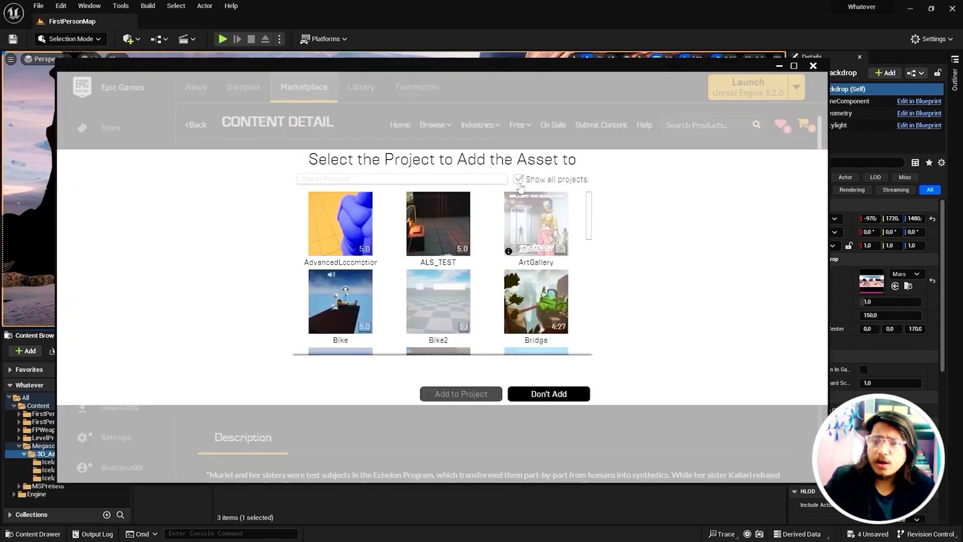
left_click(536, 309)
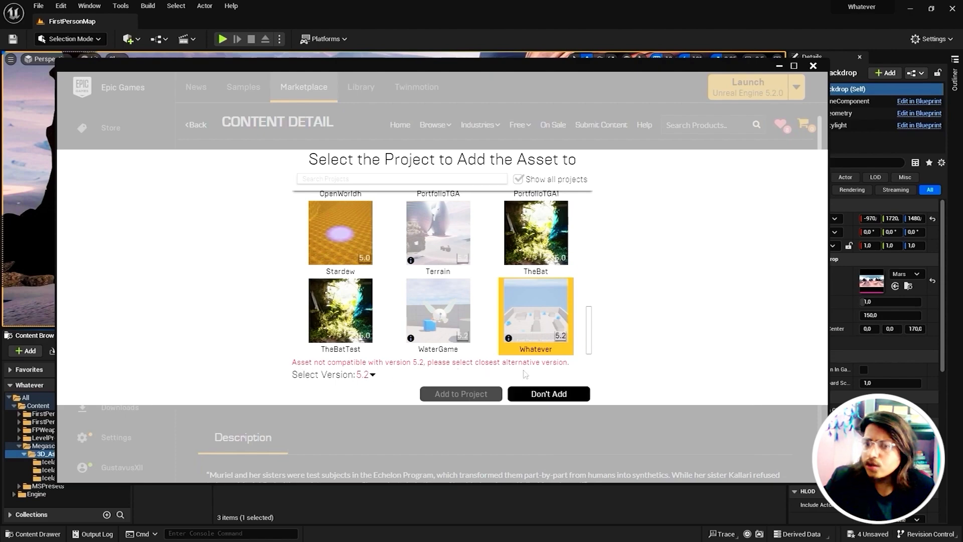
left_click(373, 375)
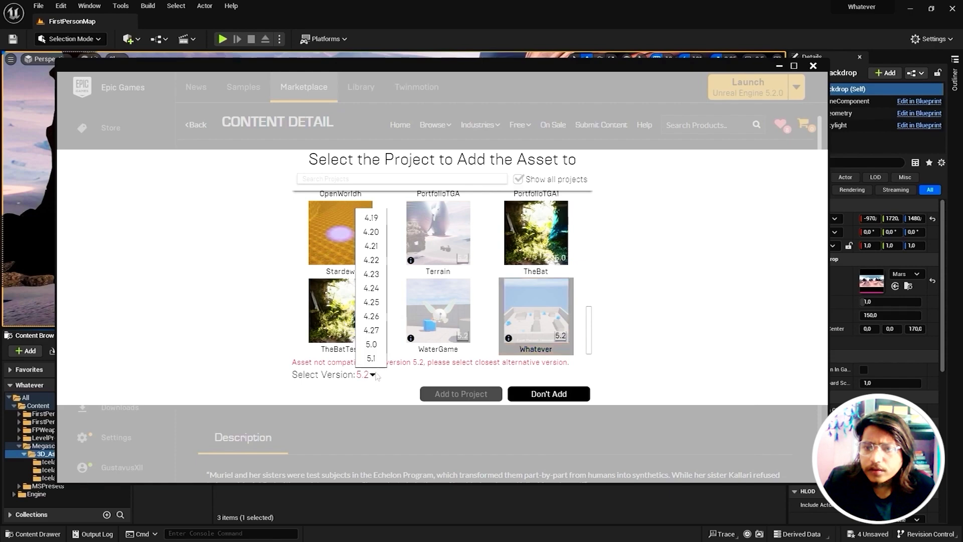
left_click(371, 358)
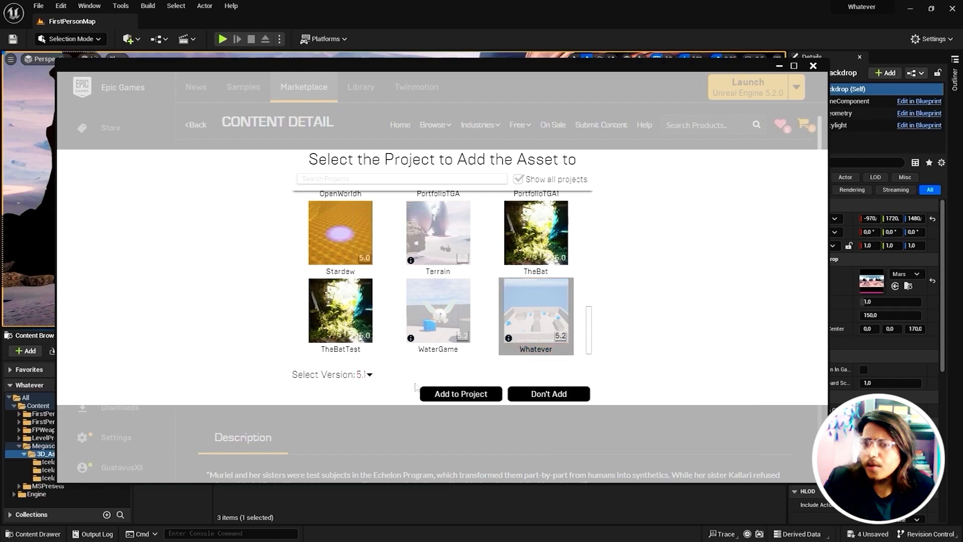
left_click(461, 393)
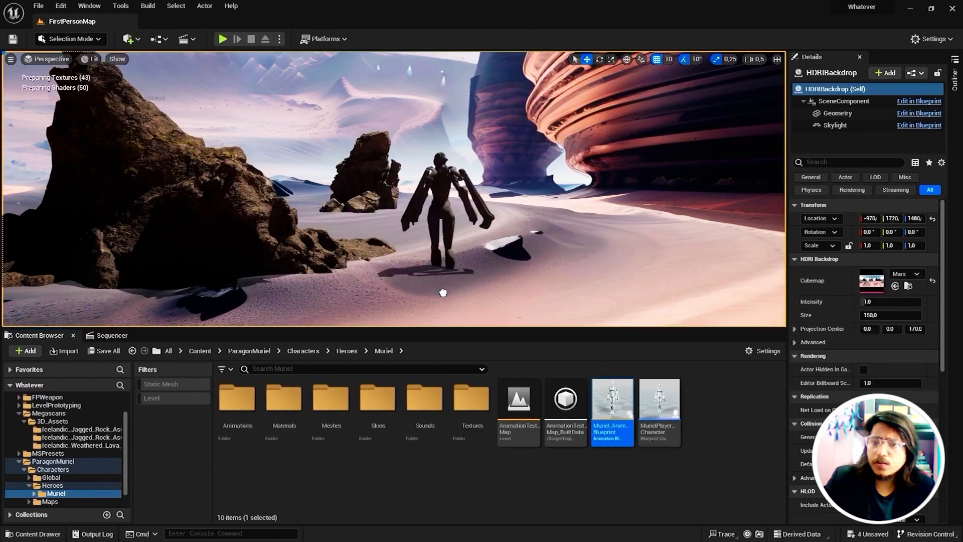
- Select Muriel and set her Animation Mode to Use Animation Asset
left_click(442, 203)
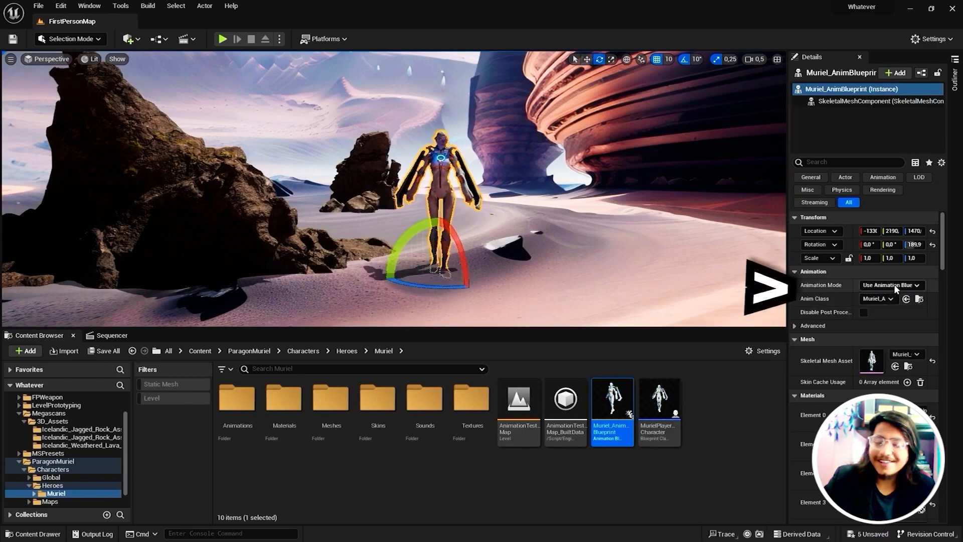
left_click(891, 285)
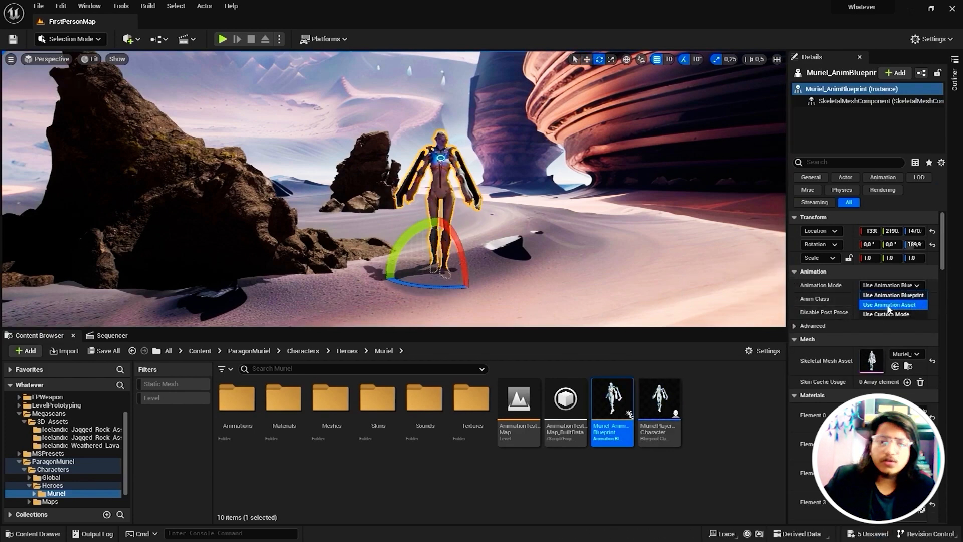
left_click(893, 304)
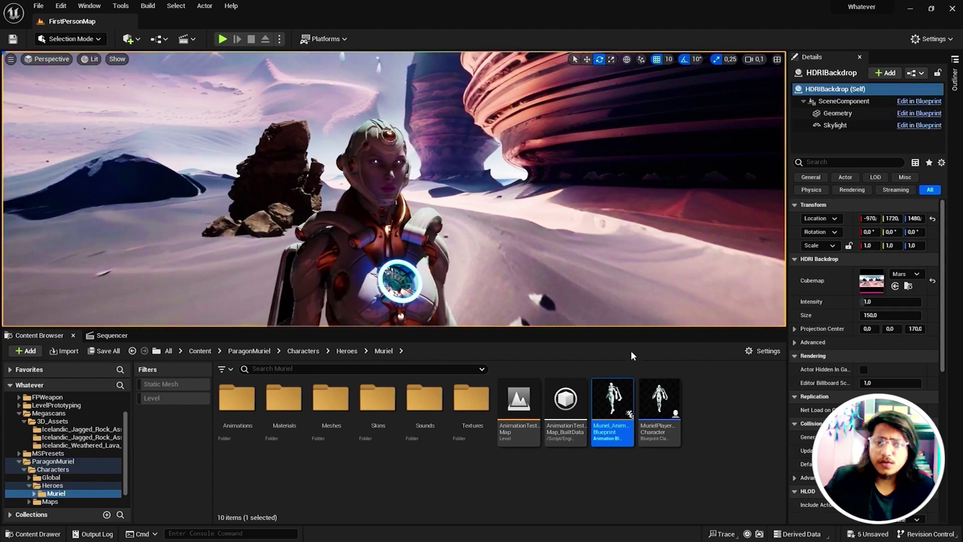
left_click(186, 39)
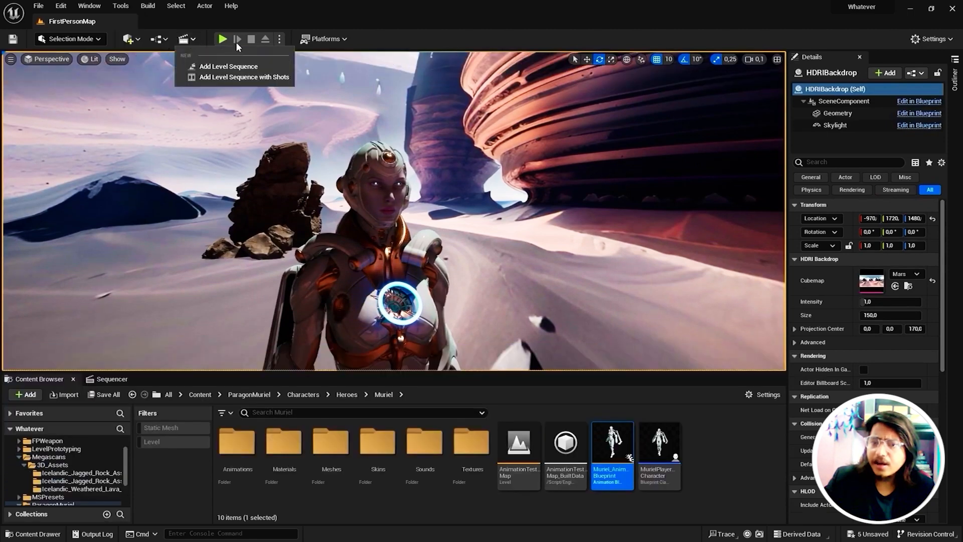
- Add a level sequence, create a camera and bring the CameraActor into Sequencer as a track
left_click(229, 66)
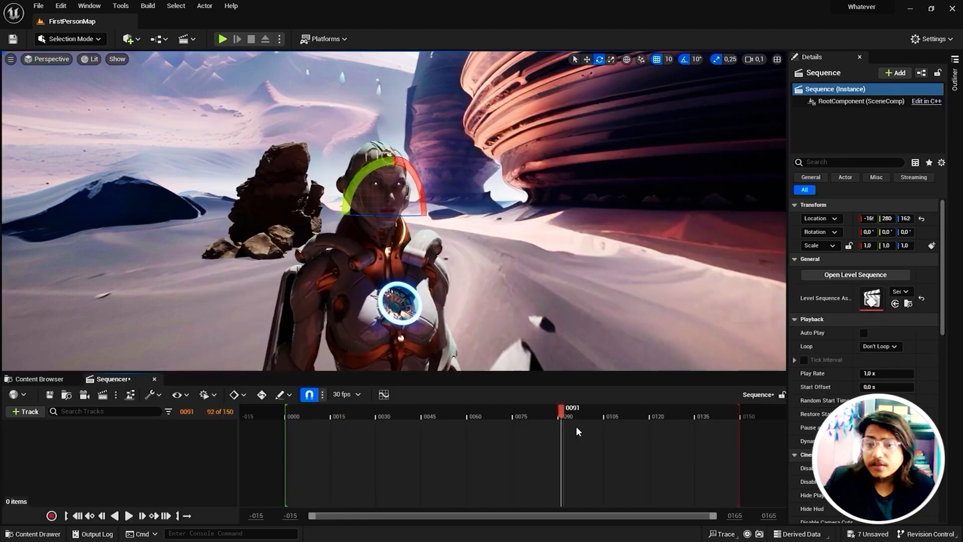
left_click(129, 39)
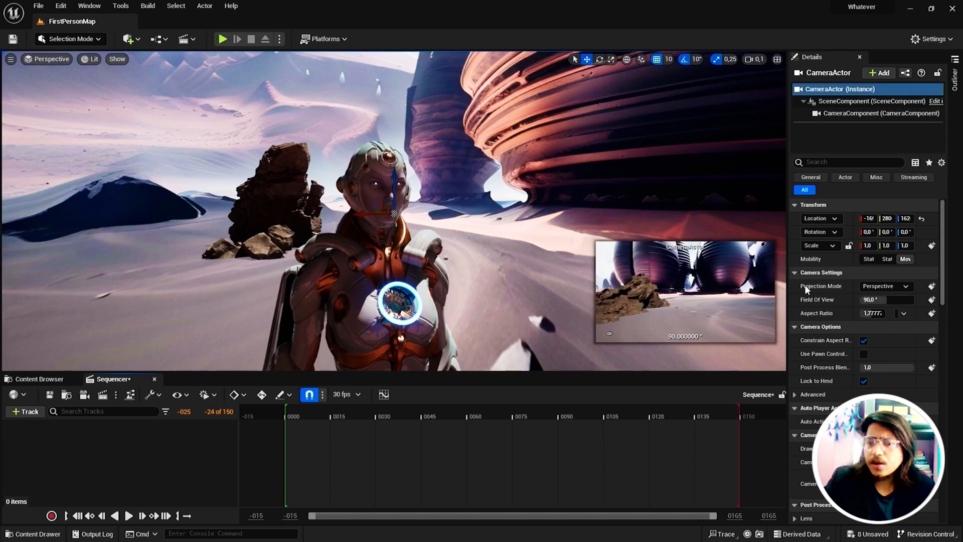
left_click(24, 411)
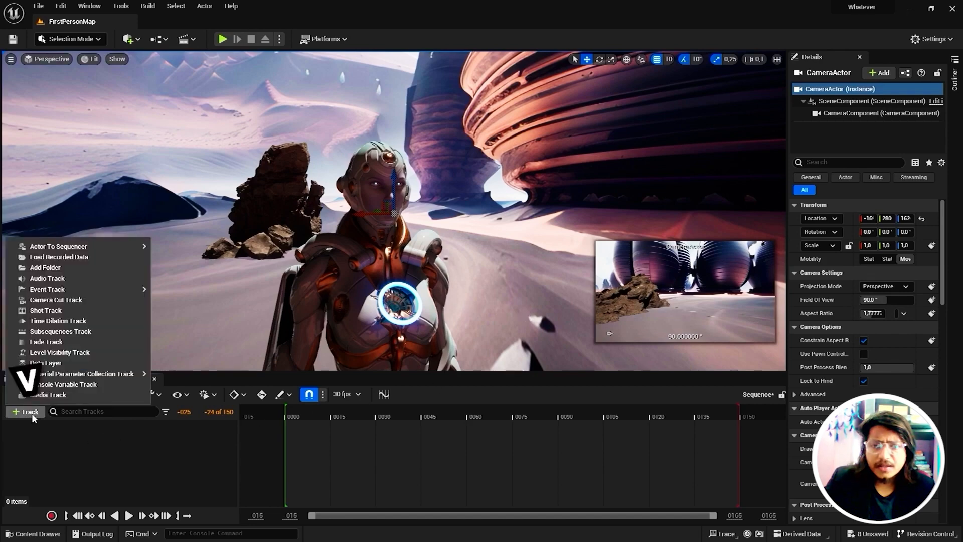
mouse_move(58, 247)
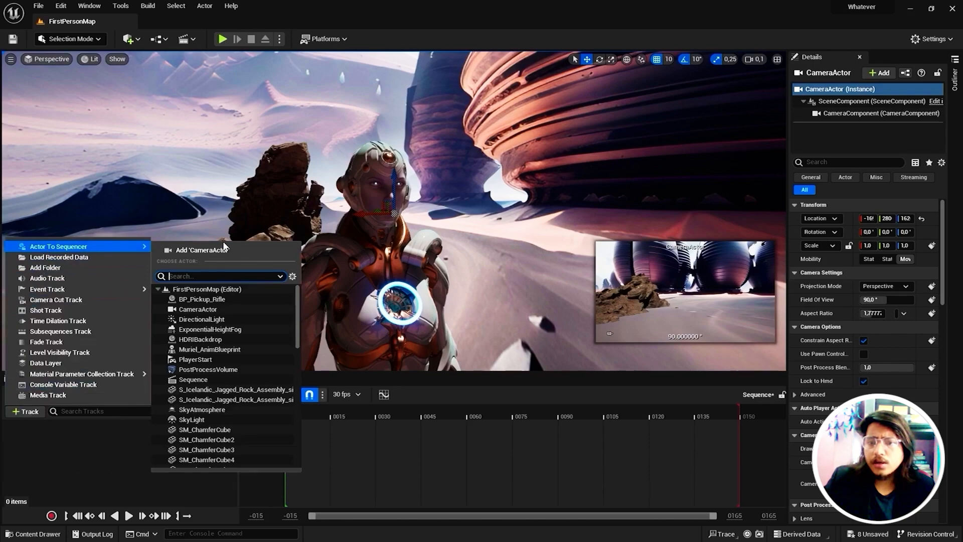
left_click(202, 249)
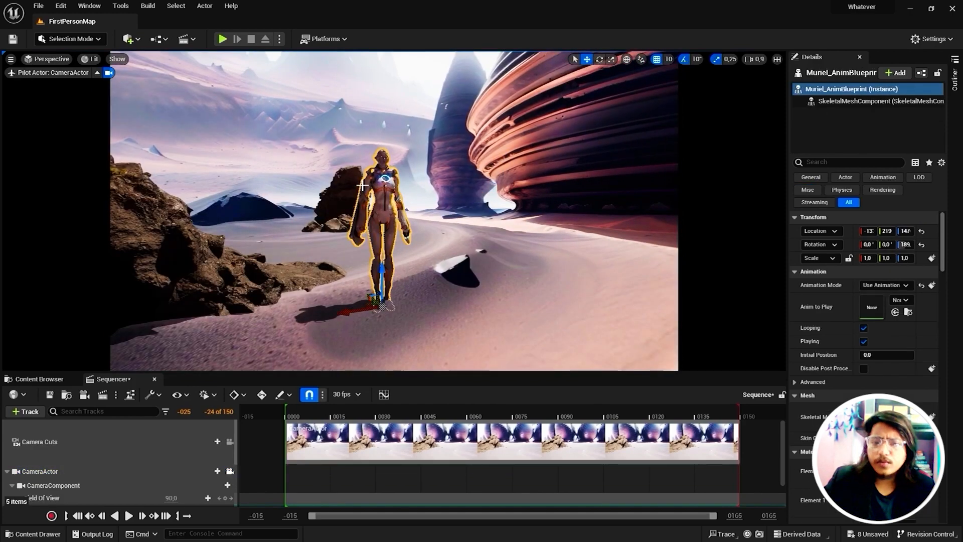
- Add Muriel's track, then scrub through her jump and landing as seen through the camera
left_click(24, 412)
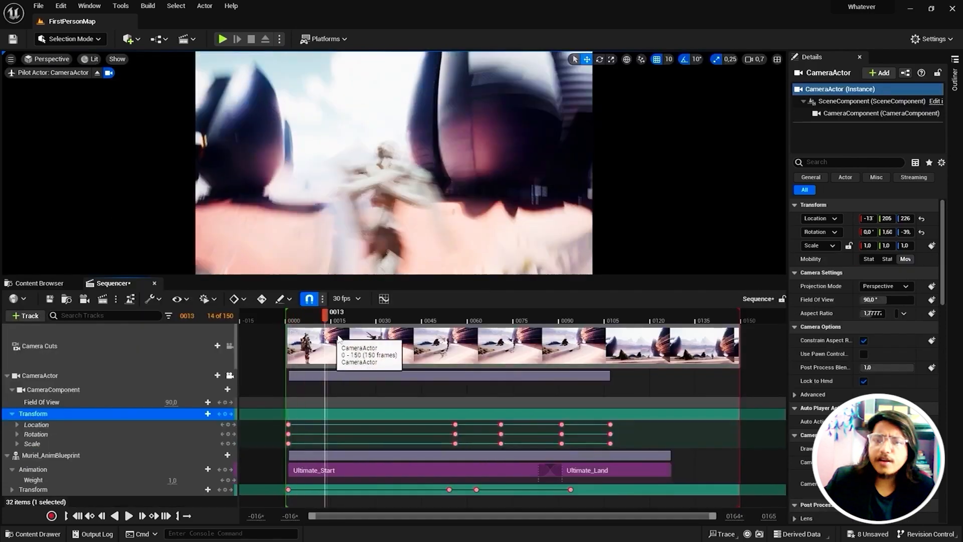
left_click(541, 311)
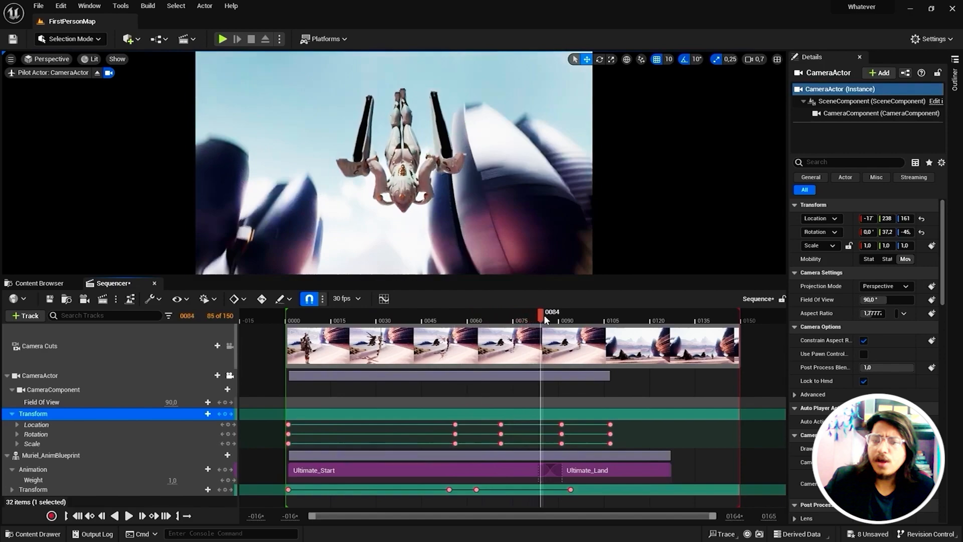
left_click_drag(543, 311, 595, 311)
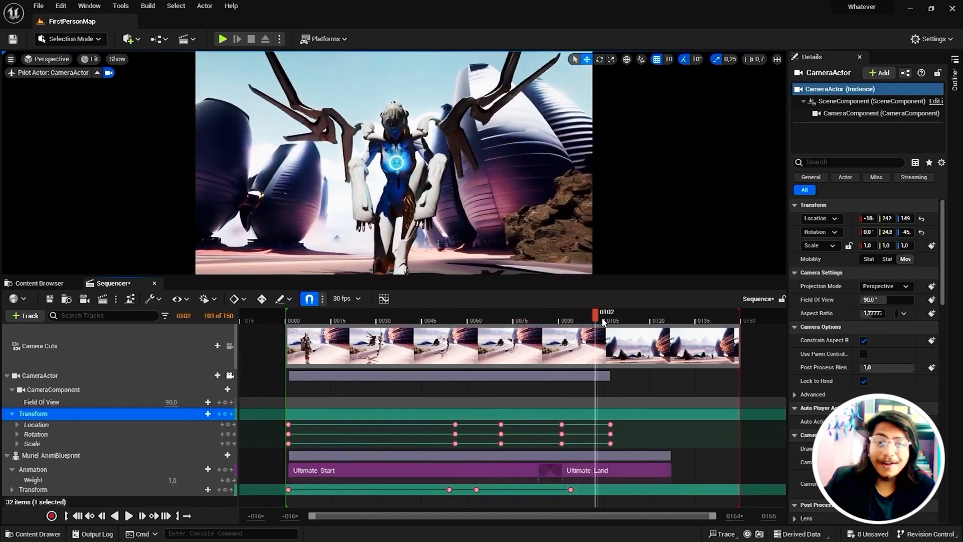
left_click_drag(595, 313, 315, 313)
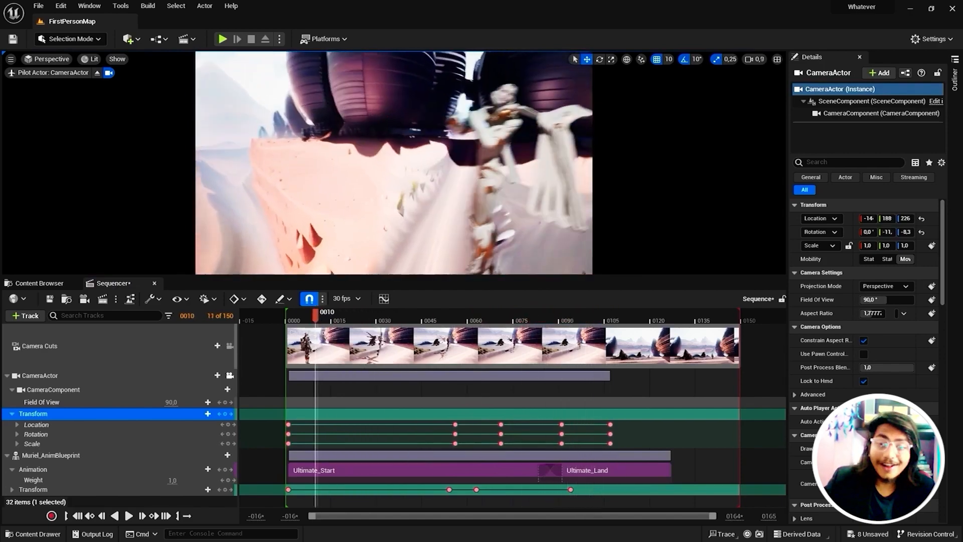
- Add the Ultimate_Land animation to Muriel's track and slide it to start at frame 13
left_click(50, 455)
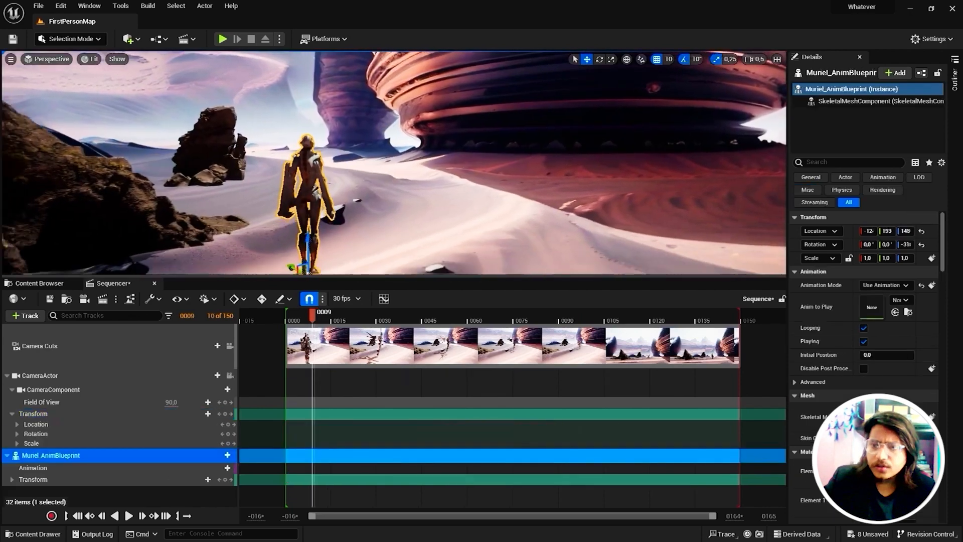
left_click(206, 468)
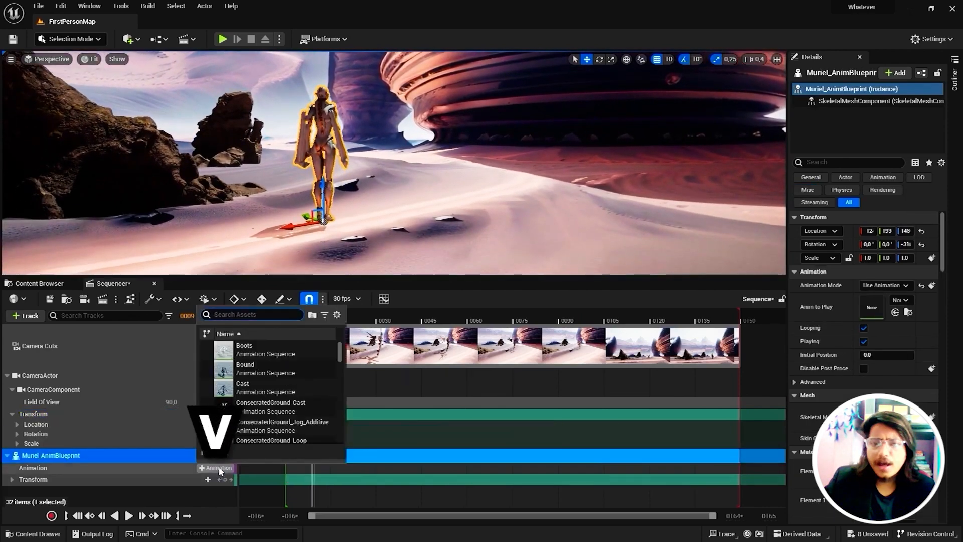
type("ultimate")
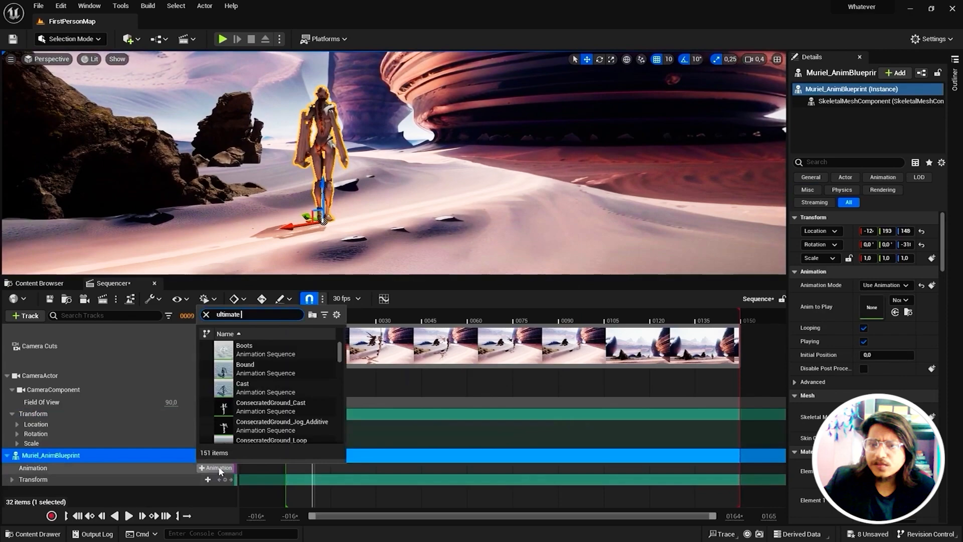
left_click(270, 393)
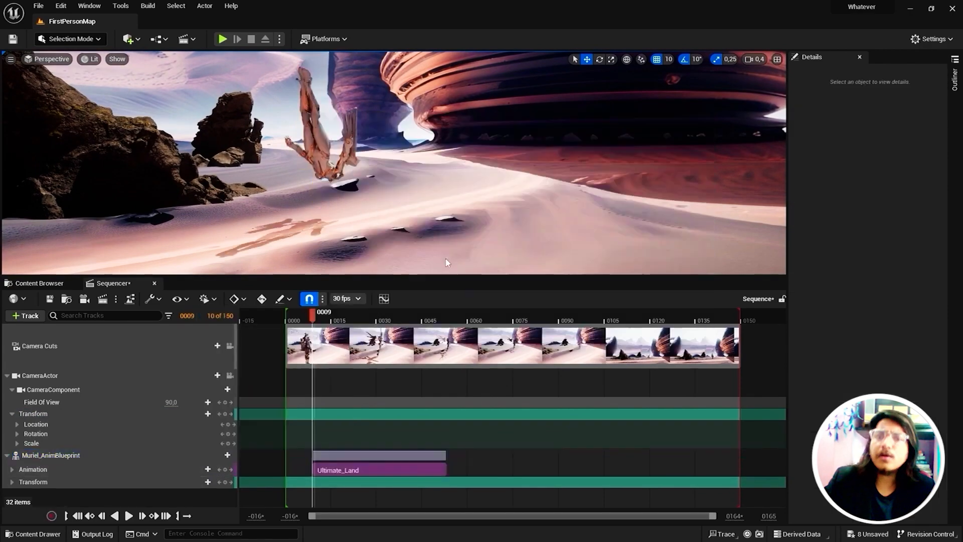
left_click(48, 456)
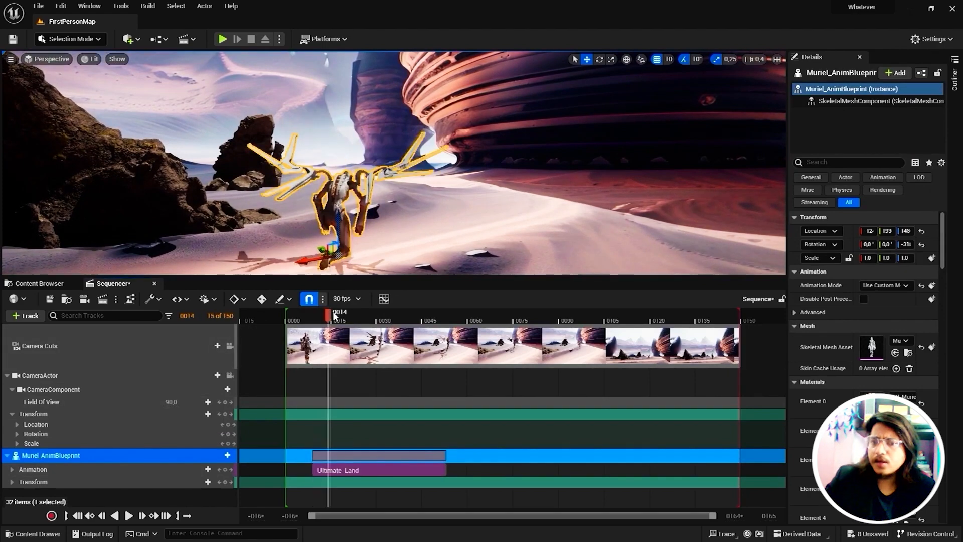
left_click_drag(333, 314, 322, 314)
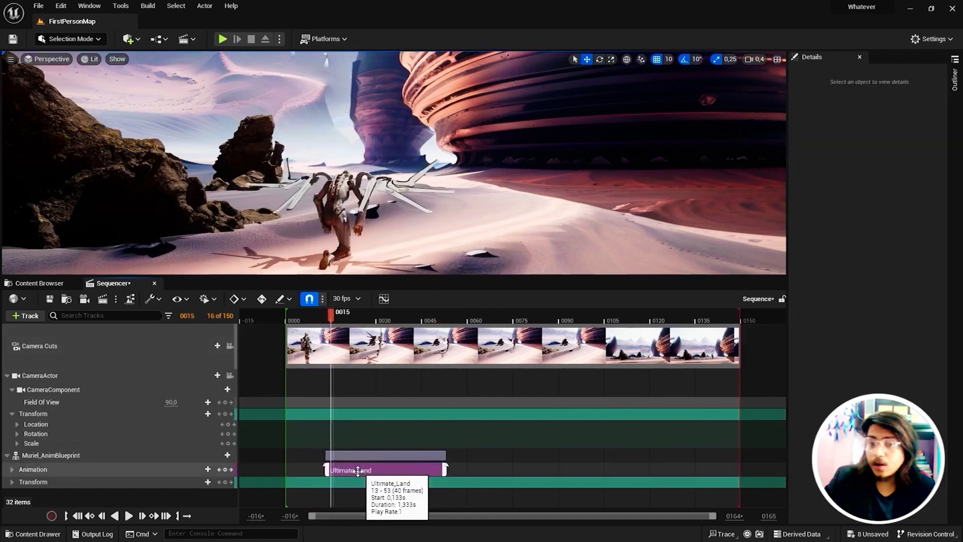
- Set the Ultimate_Land clip's Play Rate to 0.2 in its properties and scrub the lengthened clip
right_click(349, 469)
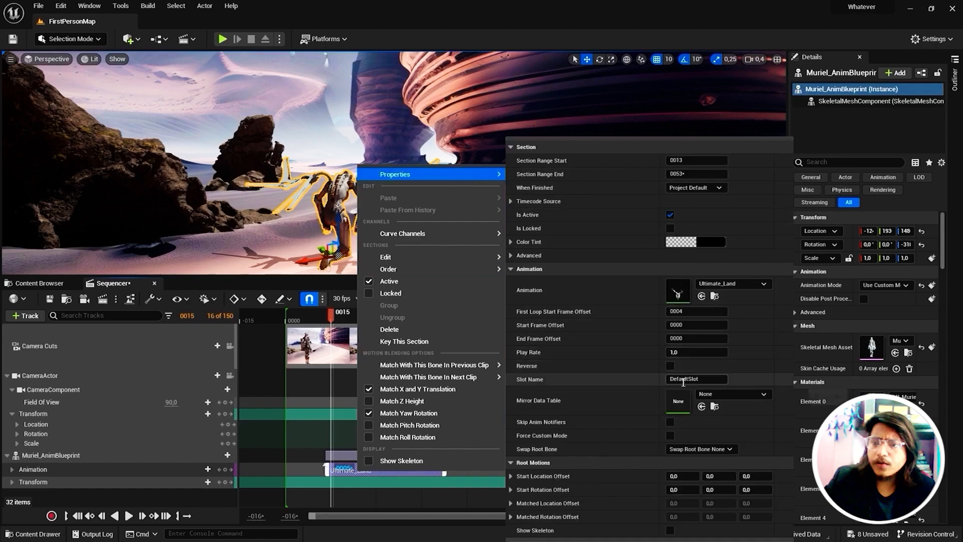
left_click(697, 352)
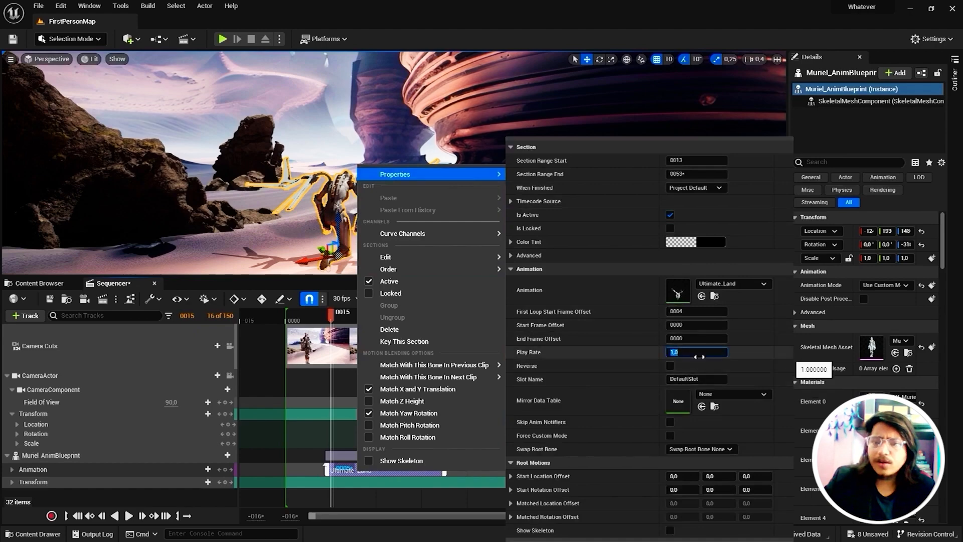
type("0.2")
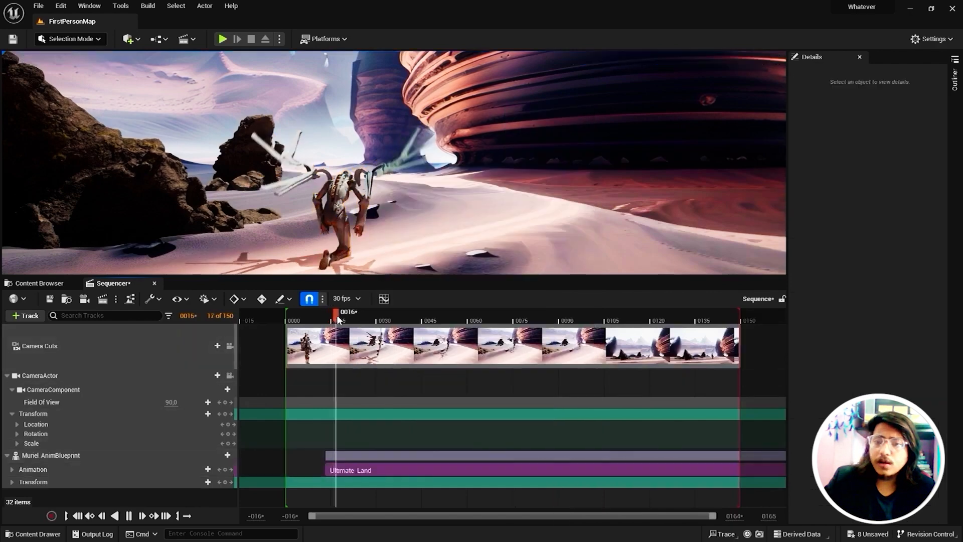
left_click_drag(337, 312, 498, 312)
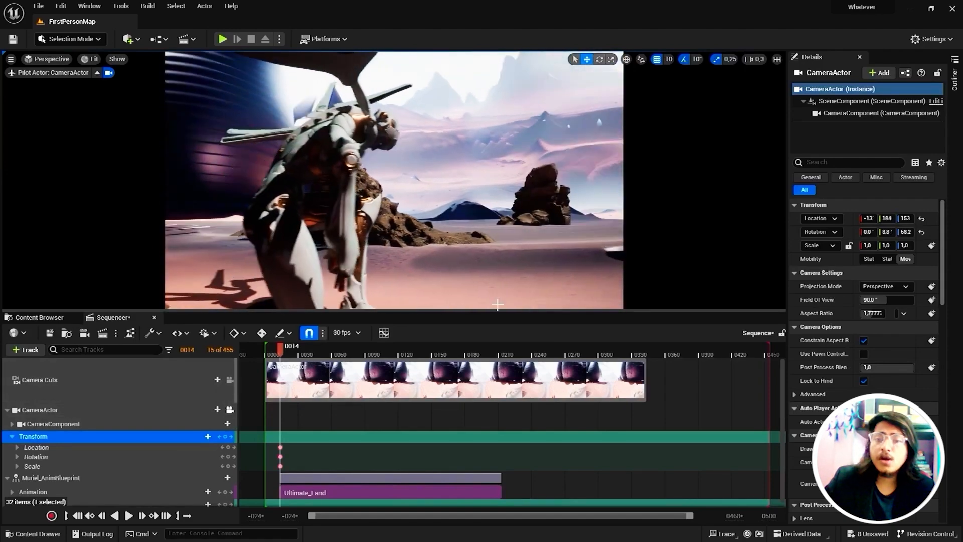
- Key the piloted camera's Transform at several frames, reframing closer to Muriel for a sweeping landing shot
left_click_drag(280, 354, 499, 354)
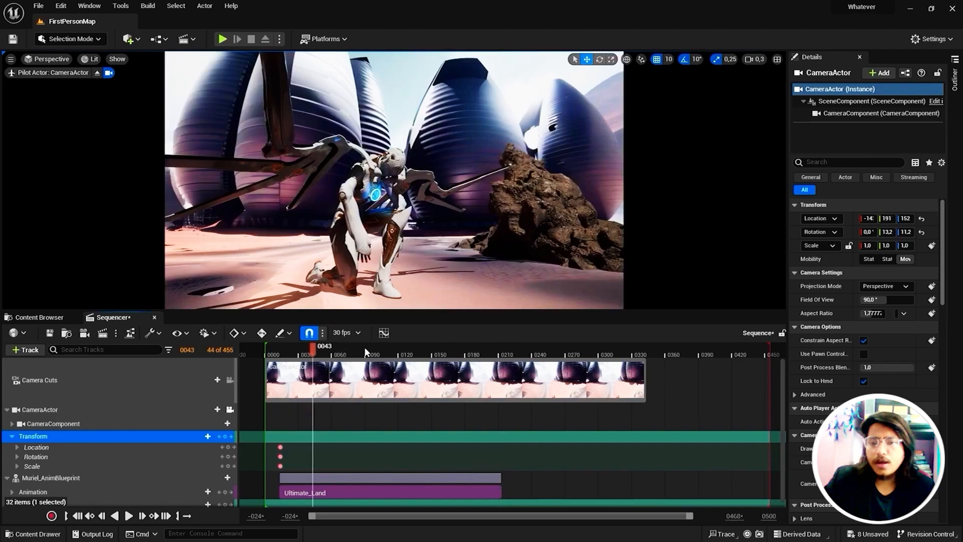
left_click_drag(311, 354, 364, 354)
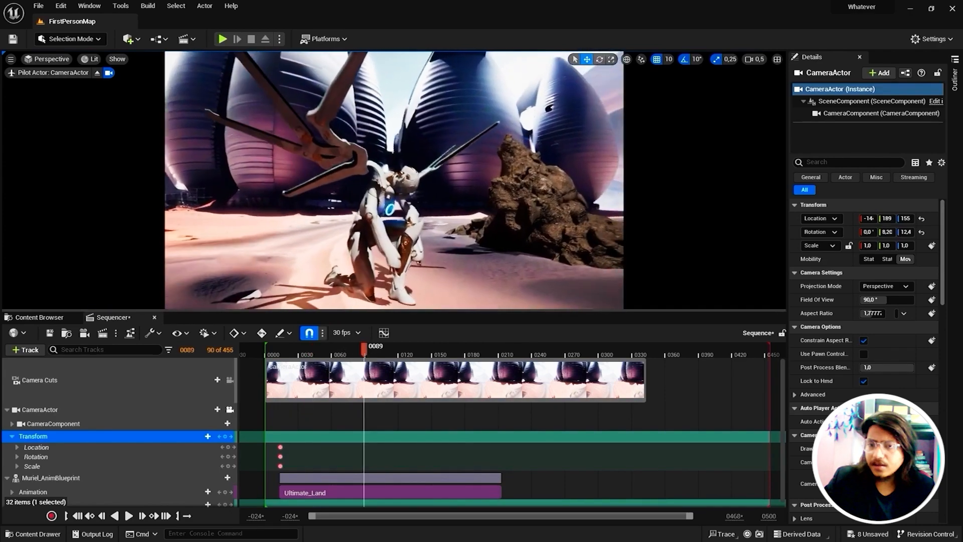
key("s")
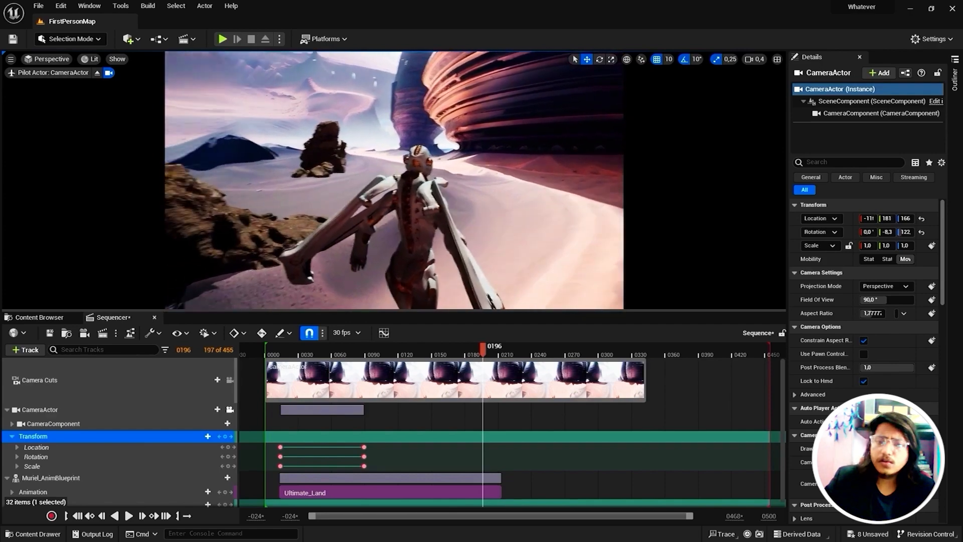
left_click_drag(483, 347, 484, 347)
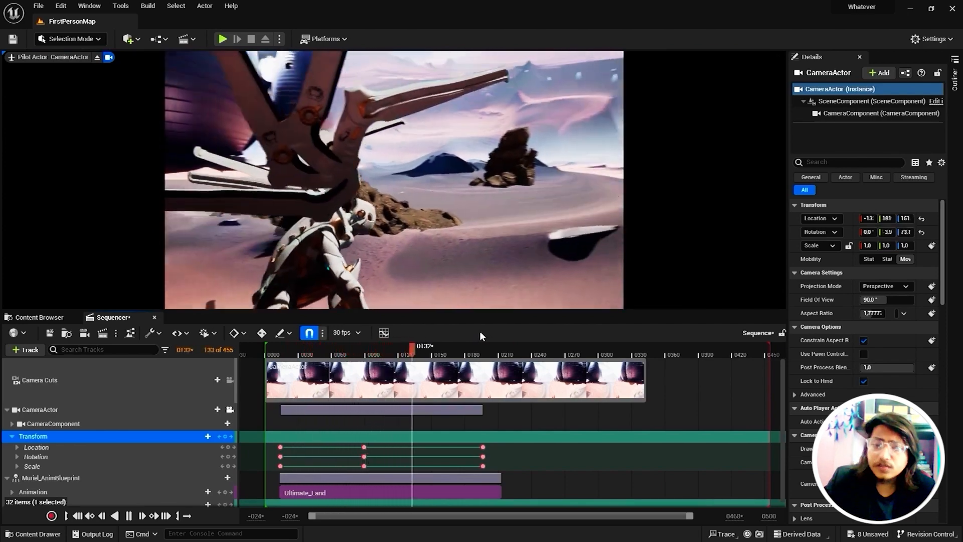
key("F11")
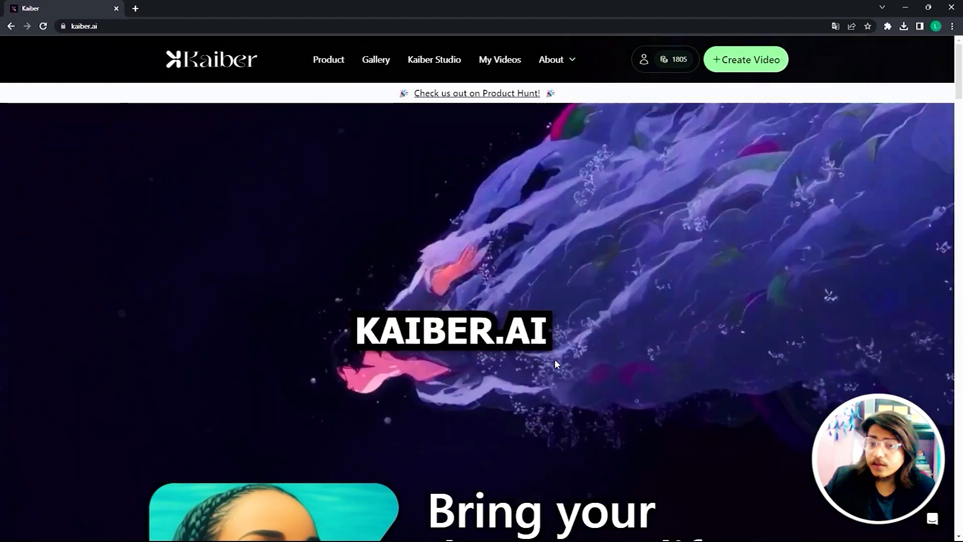
- Start a new Kaiber video from the uploaded clip with subject 'A cyborg woman standing up' and style 'Sci-fi'
left_click(746, 59)
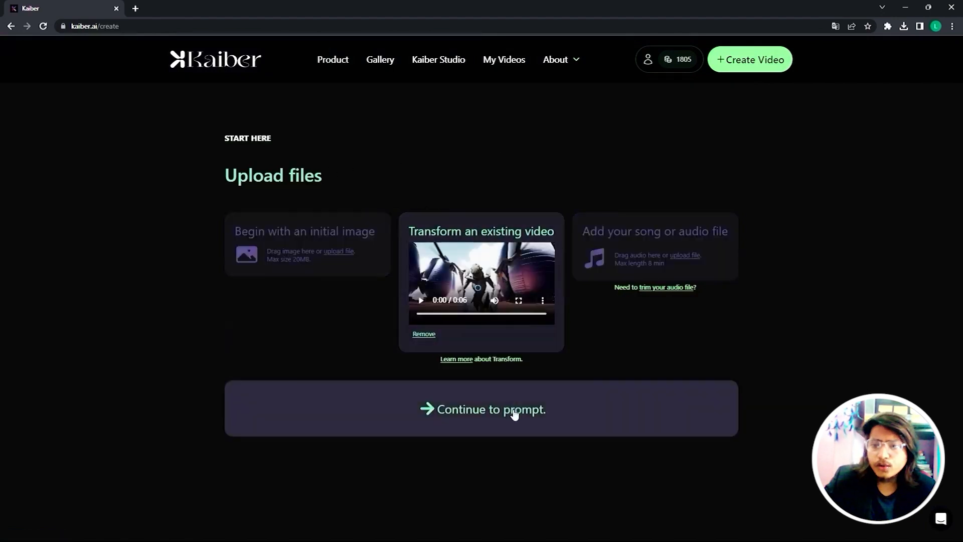
left_click(487, 410)
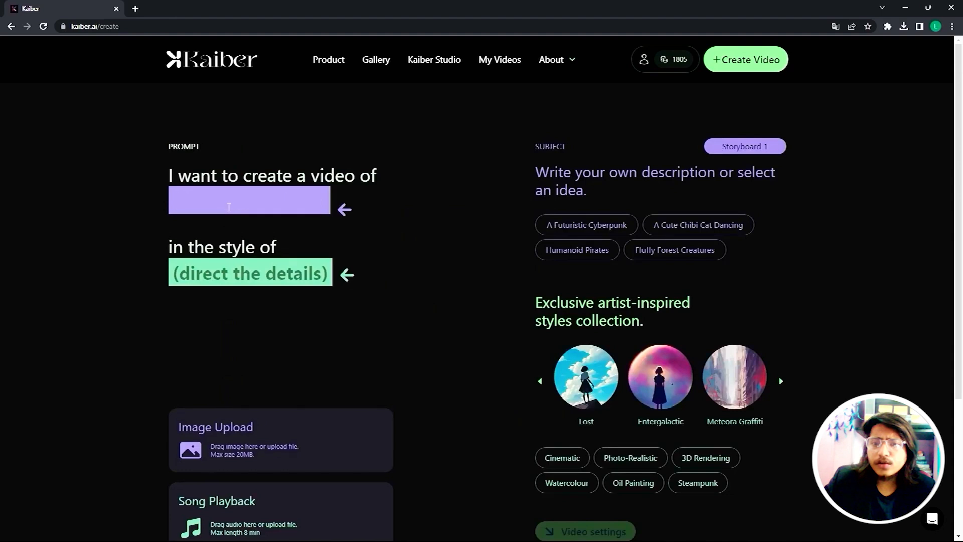
type("s")
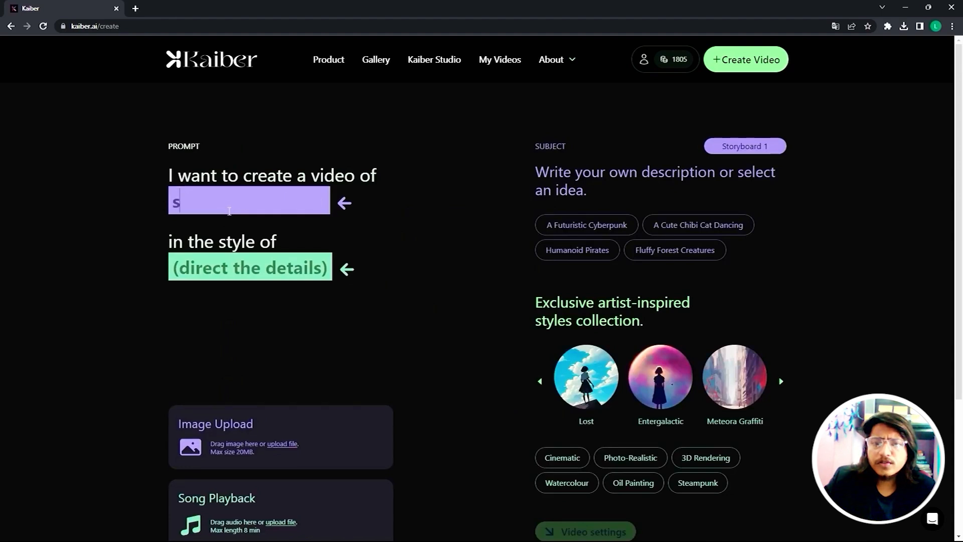
type("A cyborg woman standing up")
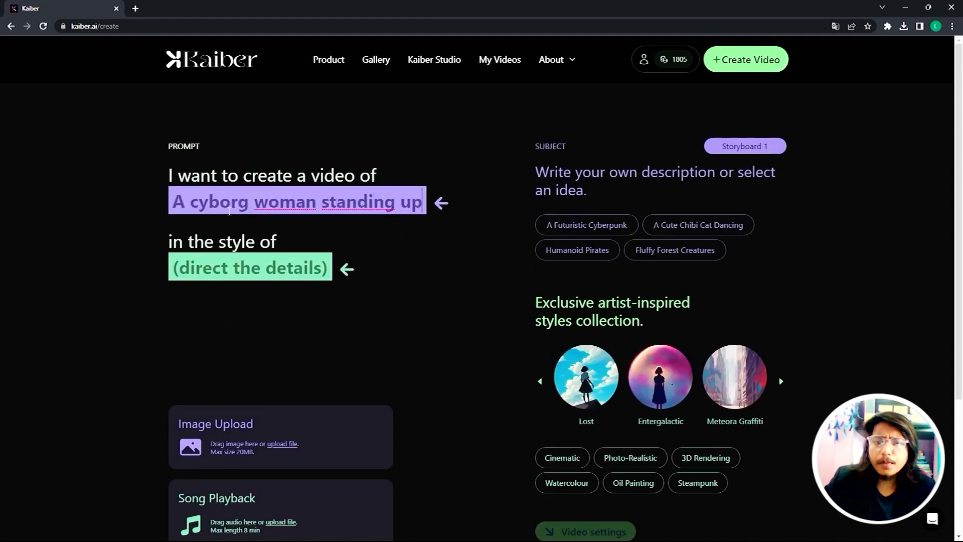
type("Sci-fi")
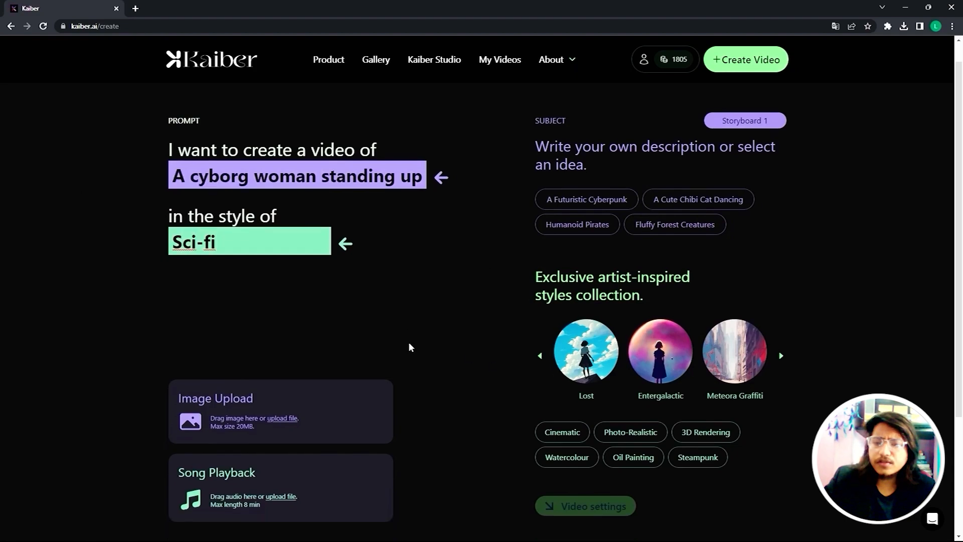
scroll("down", 3)
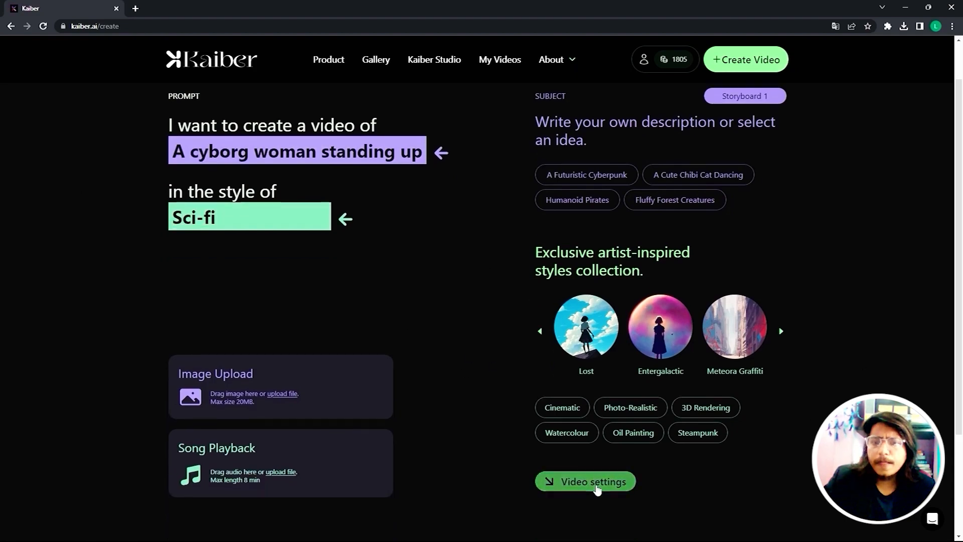
- Set transform strength to 3, pick the top-right preview keyframe, generate the final video and play it
left_click(589, 482)
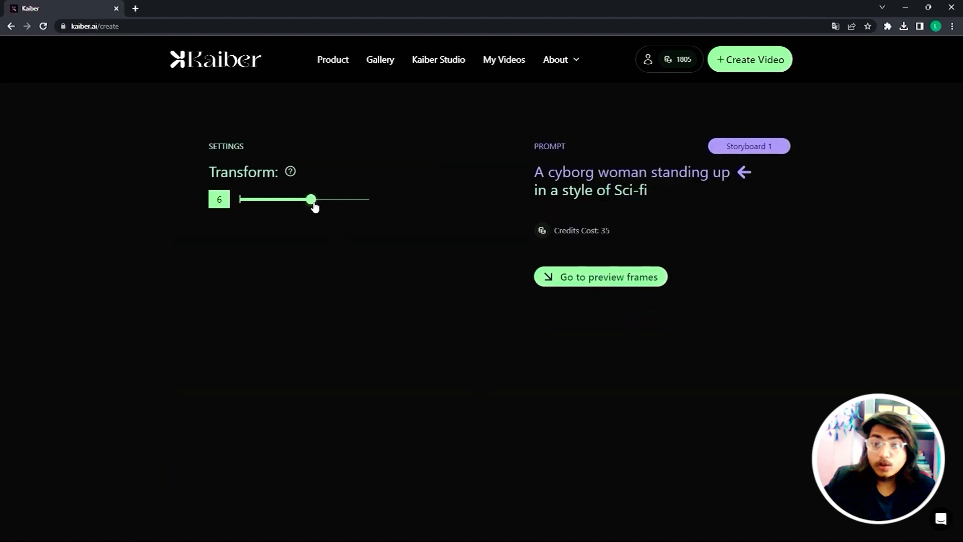
left_click_drag(310, 198, 270, 198)
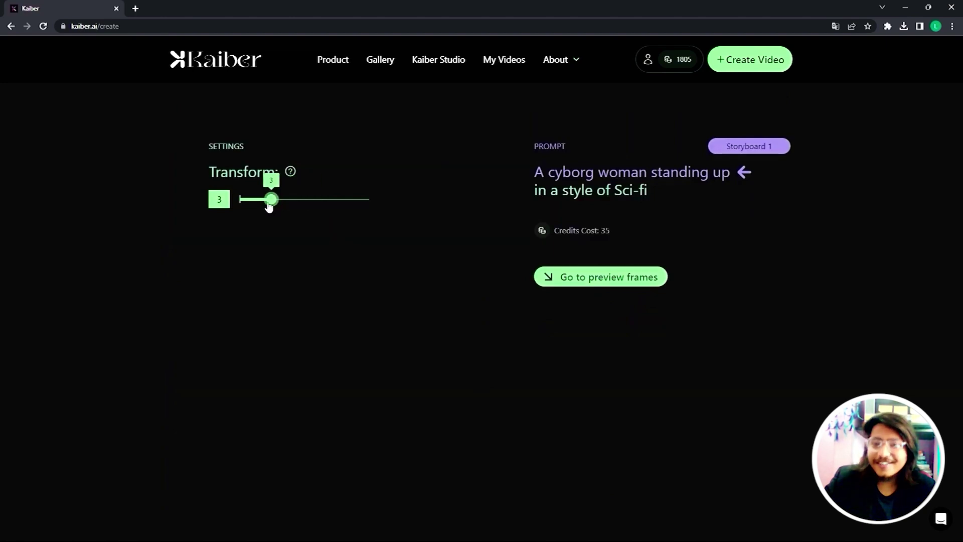
left_click(600, 277)
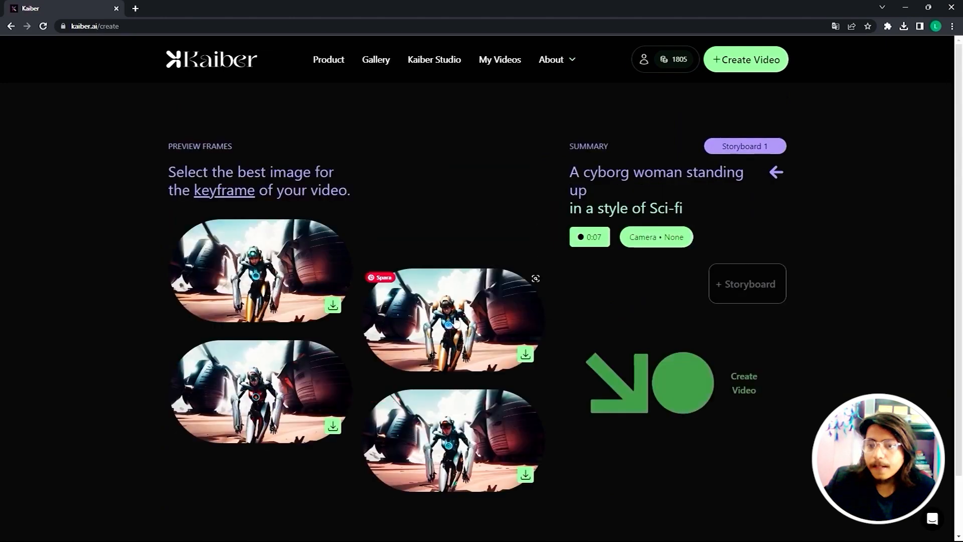
left_click(451, 321)
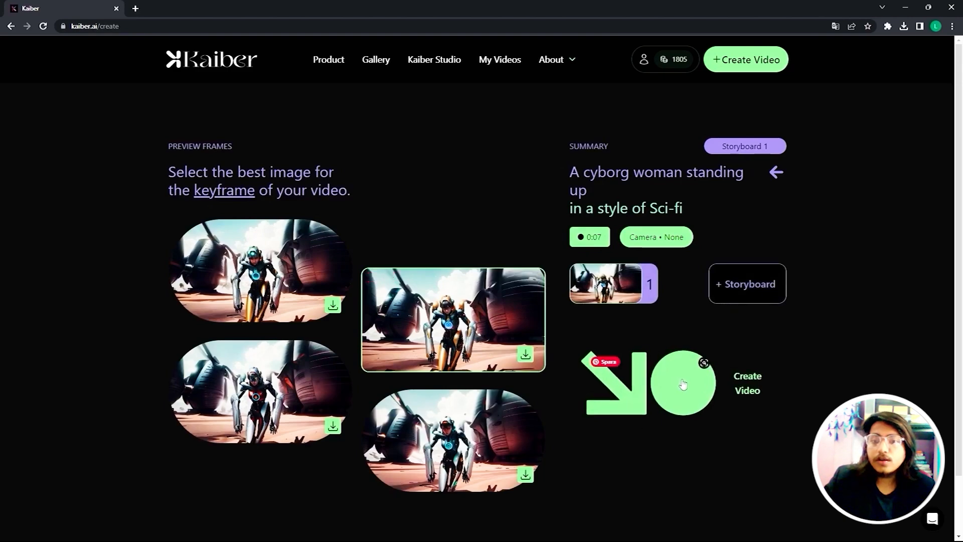
left_click(680, 386)
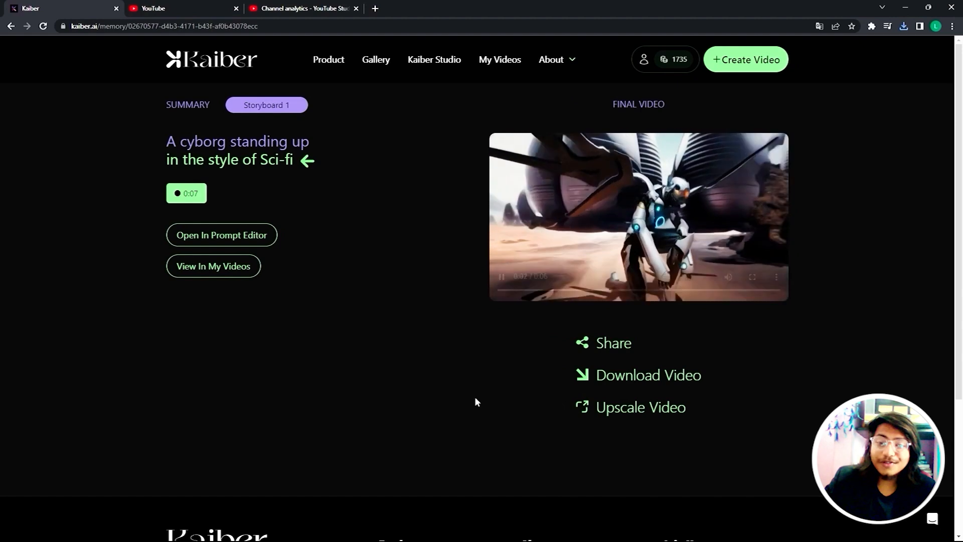
left_click(753, 278)
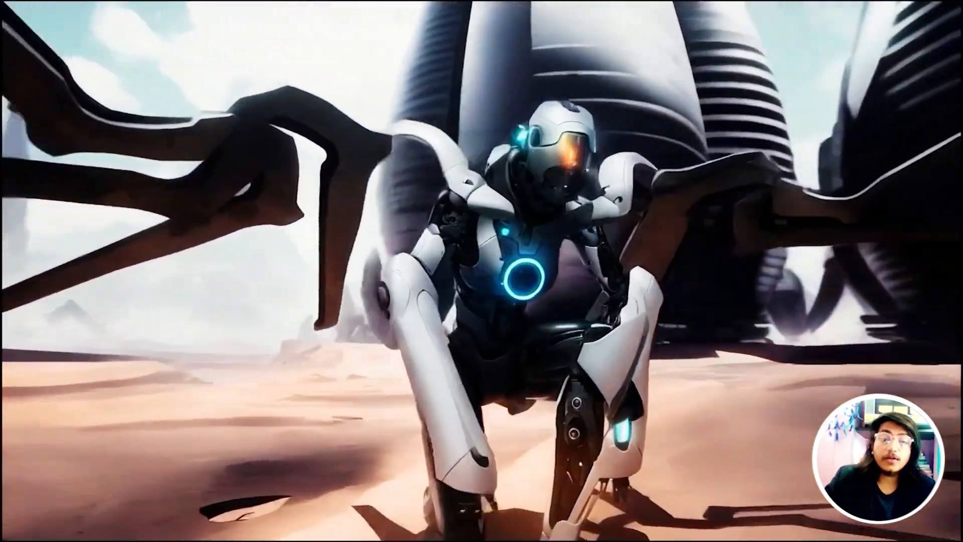